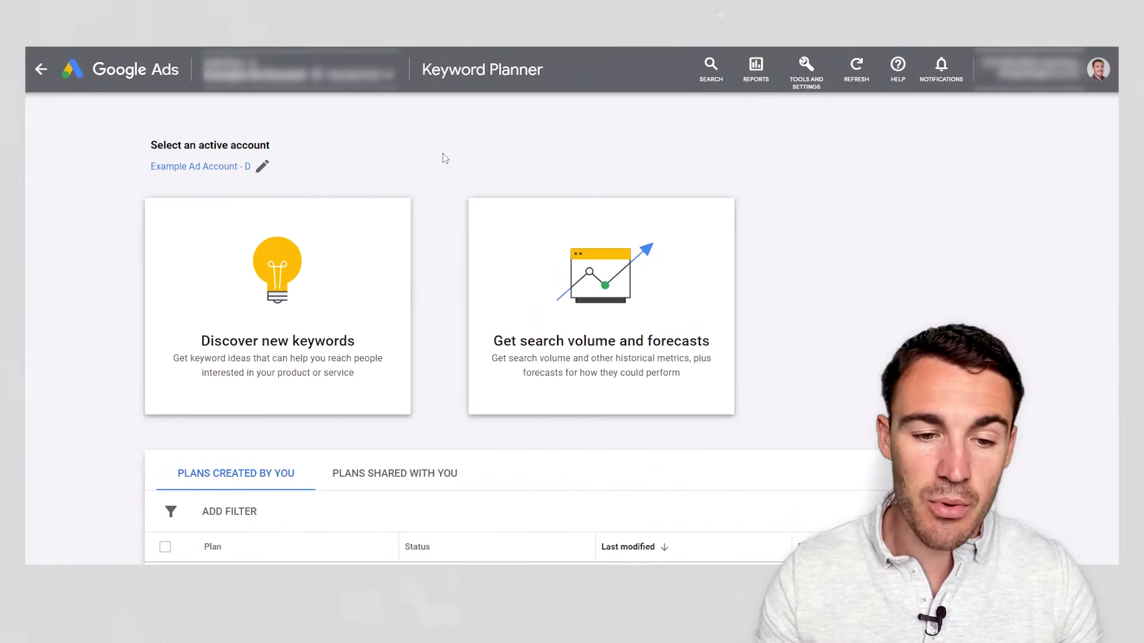
Step: Reach Keyword Planner from the Tools menu and start discovering new keywords
click(805, 70)
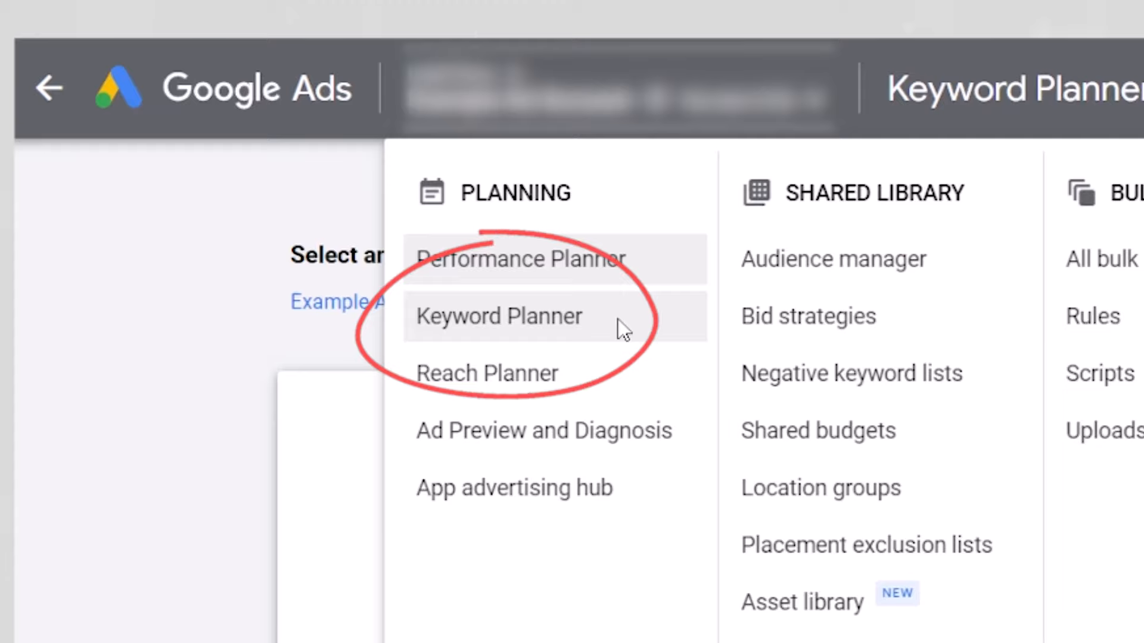
click(499, 316)
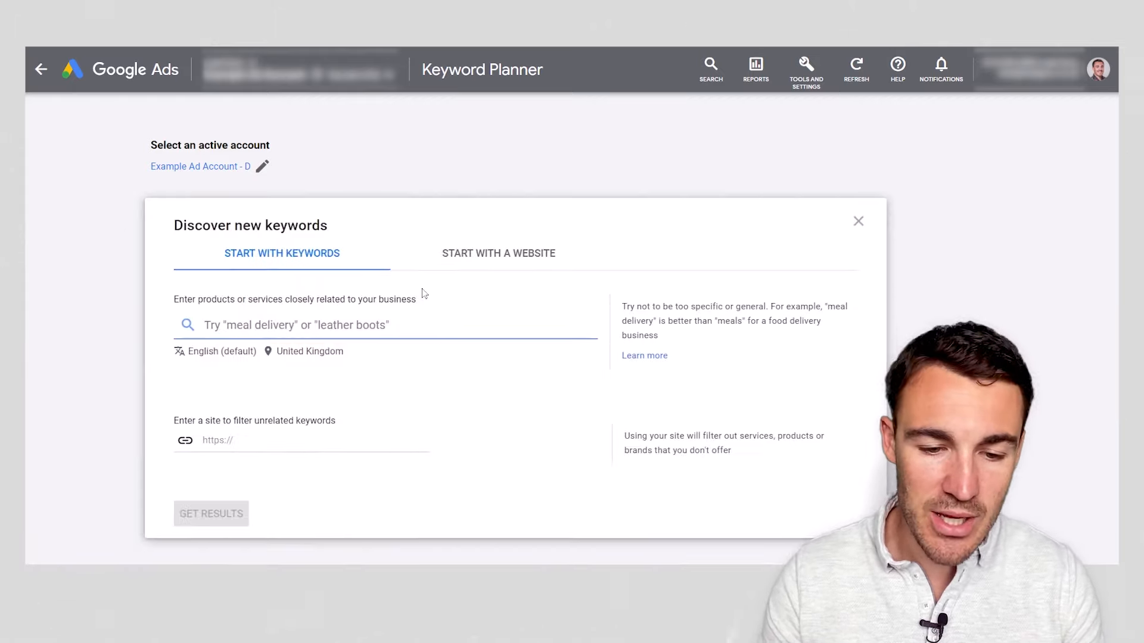
Step: Enter 'football boots' as the seed keyword and generate its keyword ideas
text(football boots)
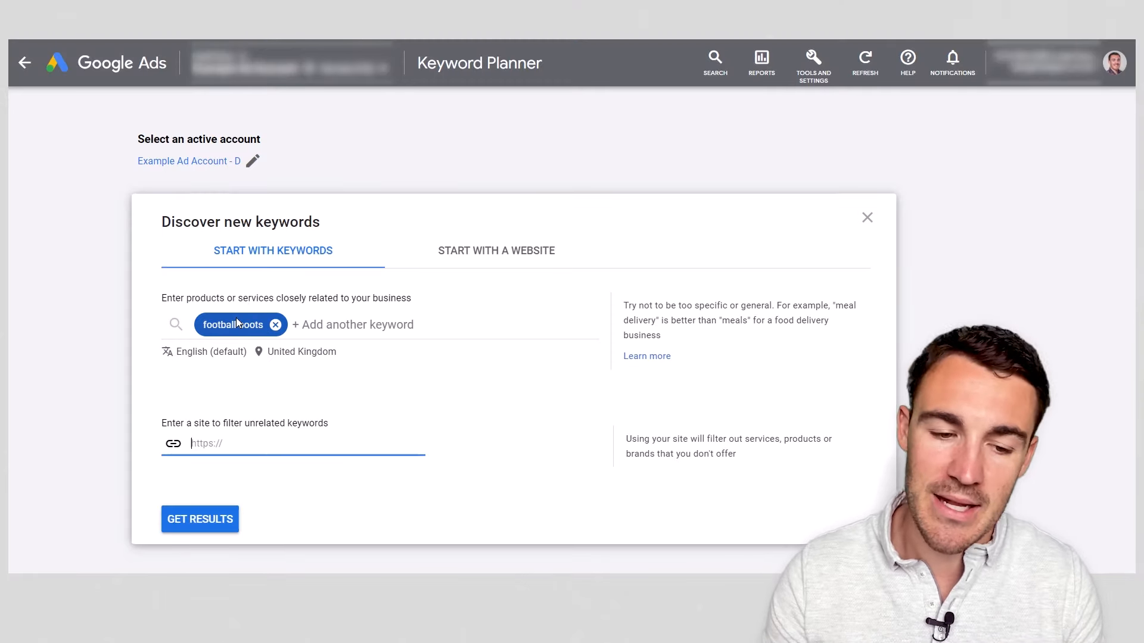
click(199, 520)
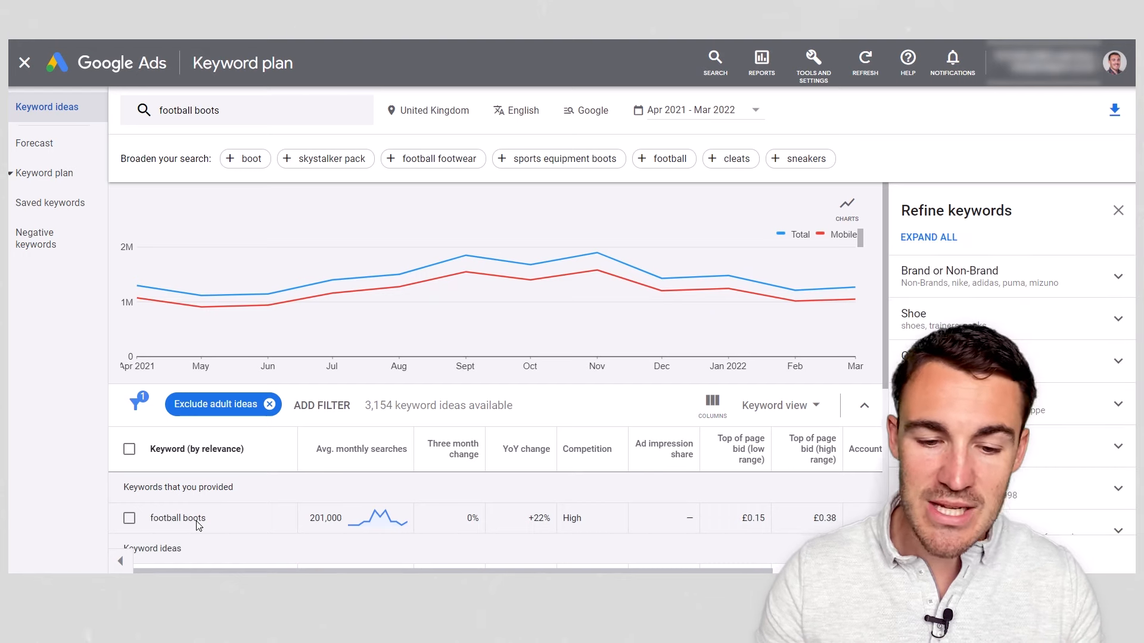
mouse_move(466, 273)
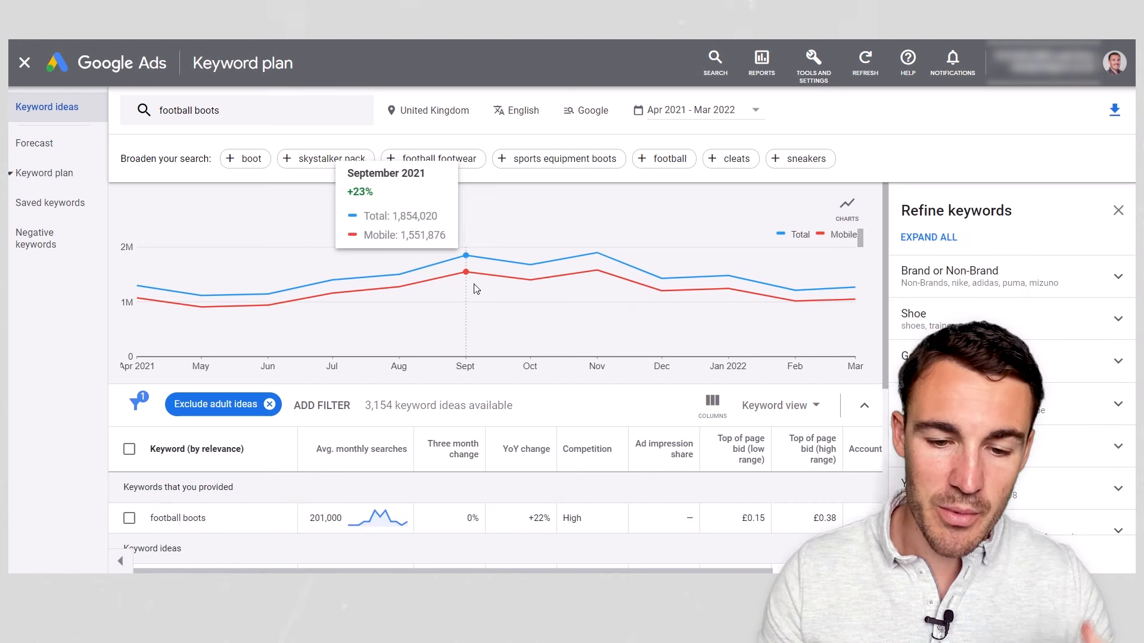
scroll(down, 3)
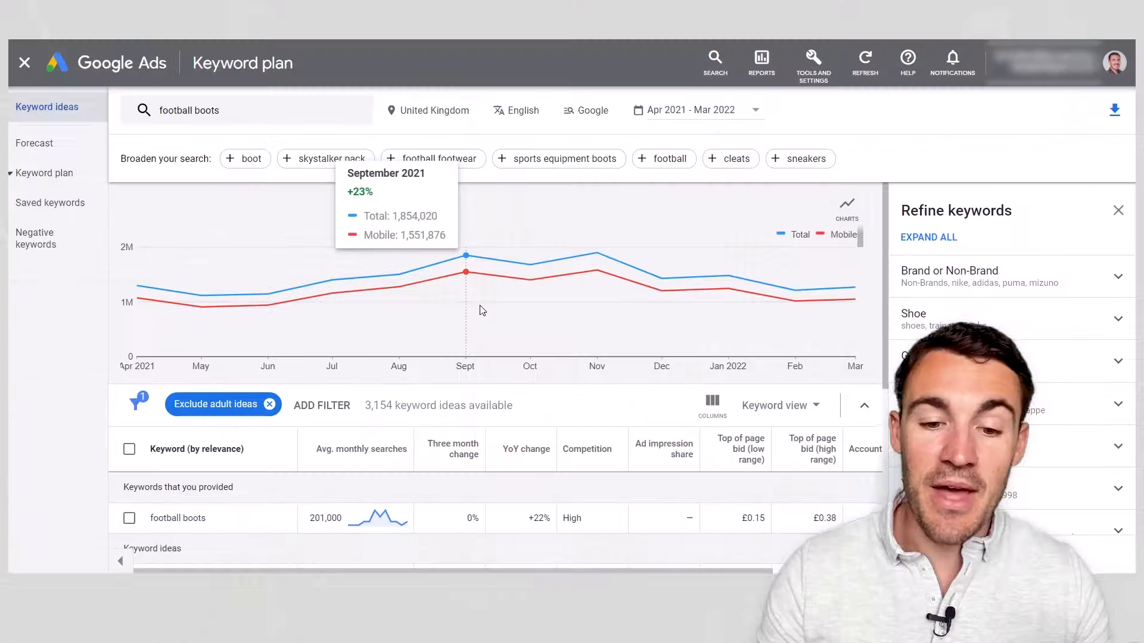
mouse_move(529, 332)
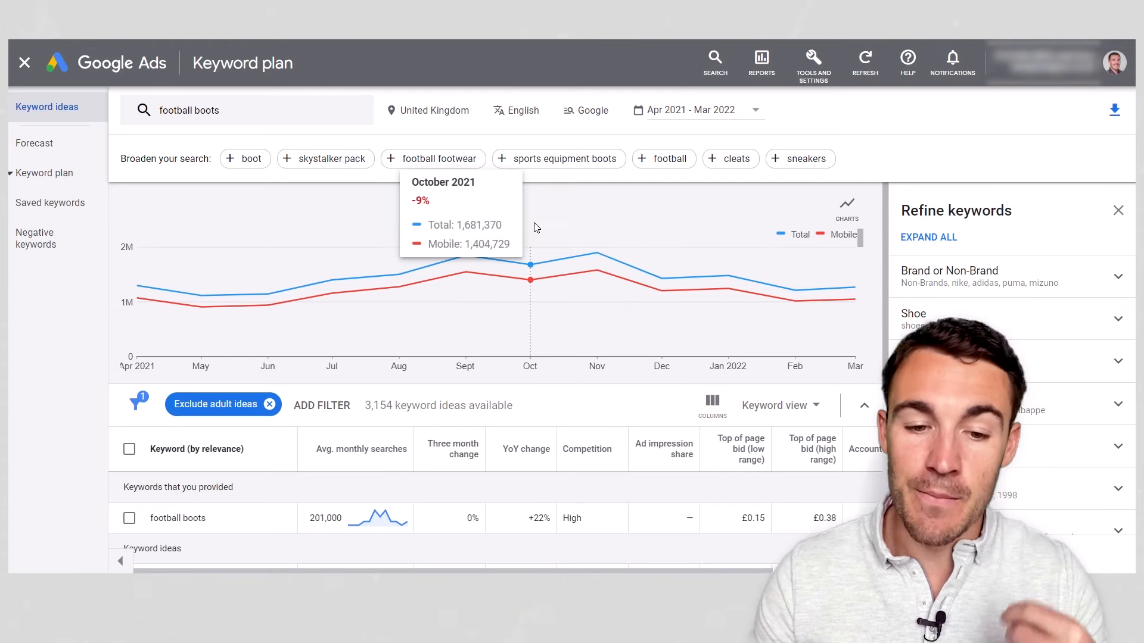
scroll(down, 3)
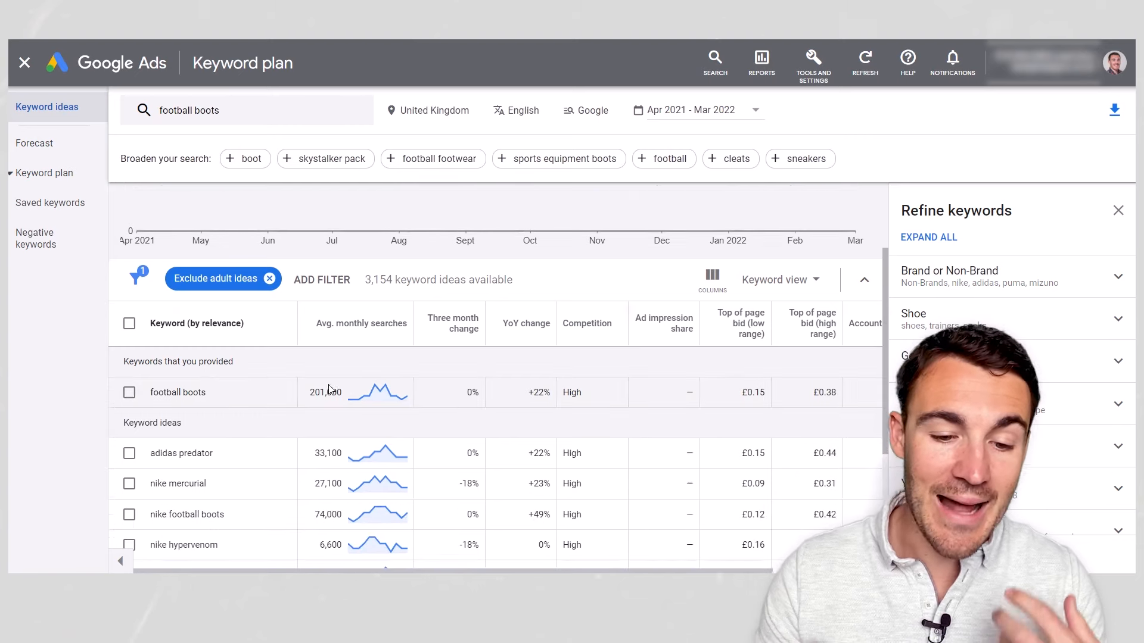
scroll(down, 3)
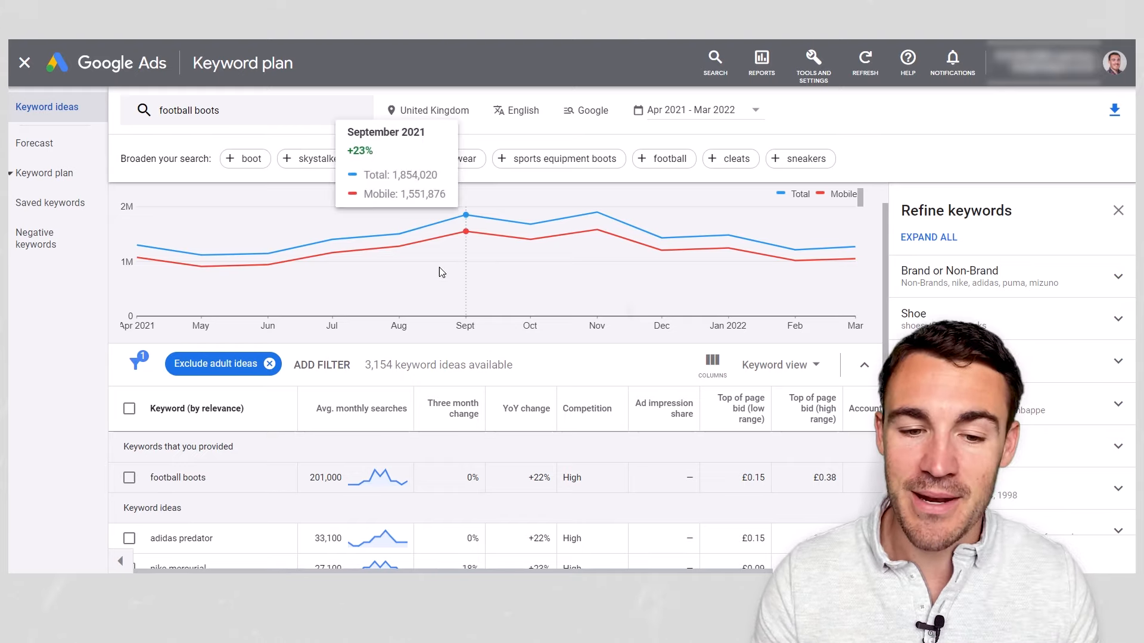
mouse_move(438, 274)
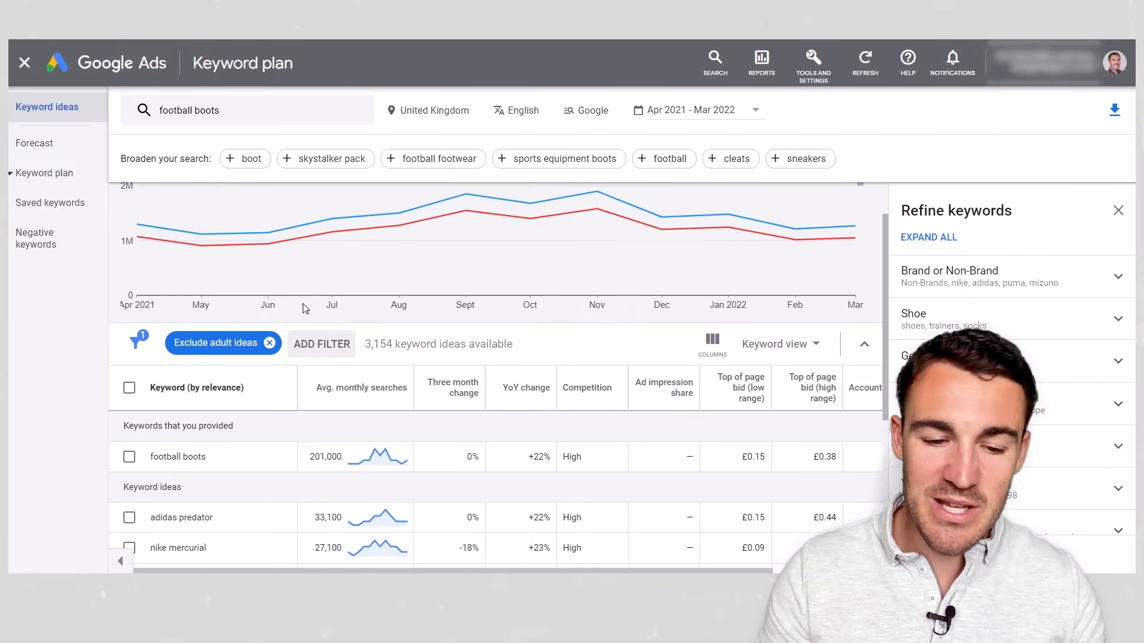
scroll(down, 3)
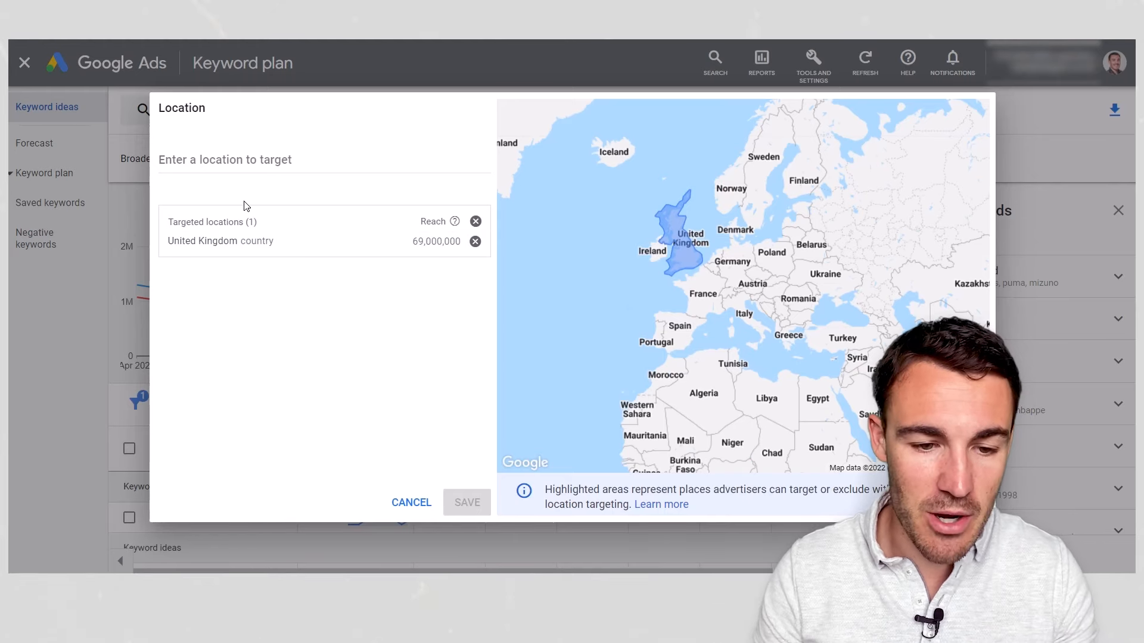
text(United)
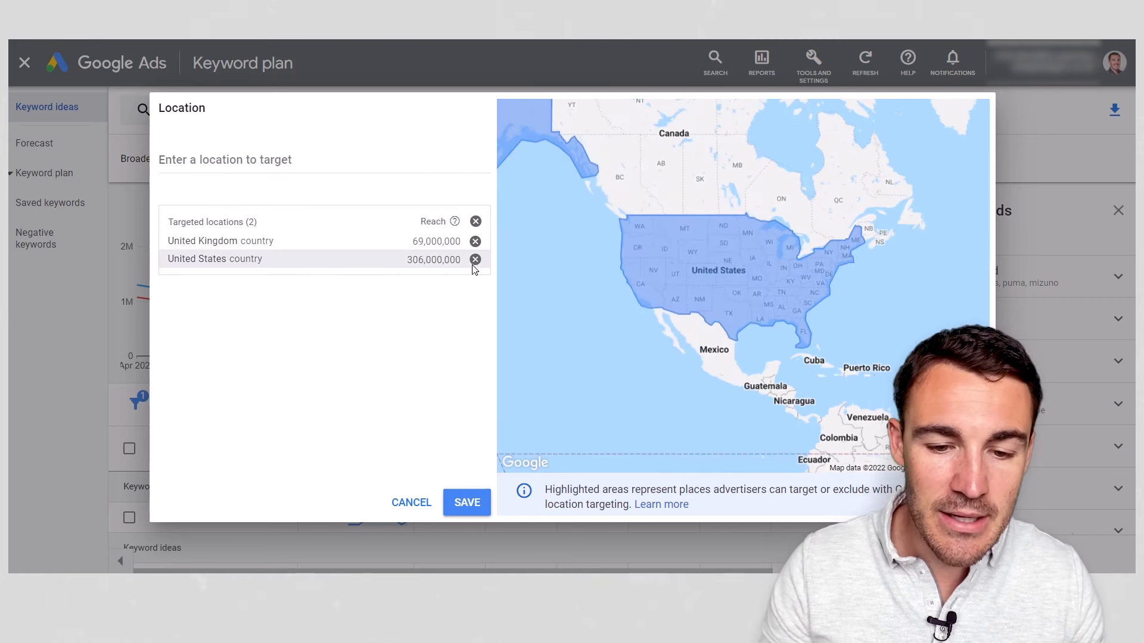
click(475, 258)
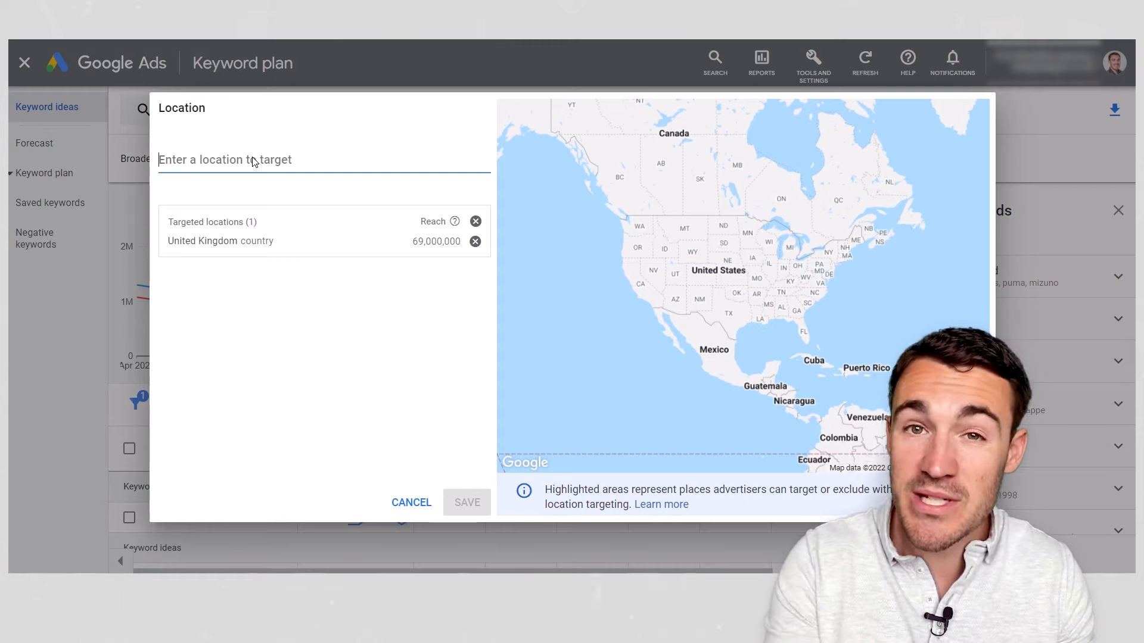
text(L)
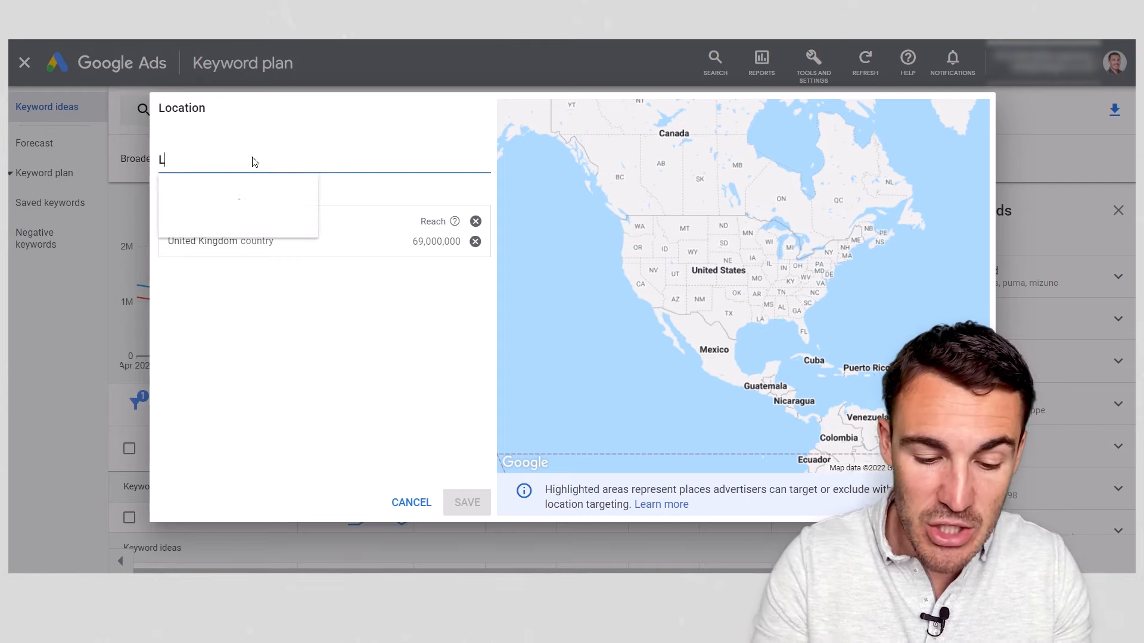
click(239, 200)
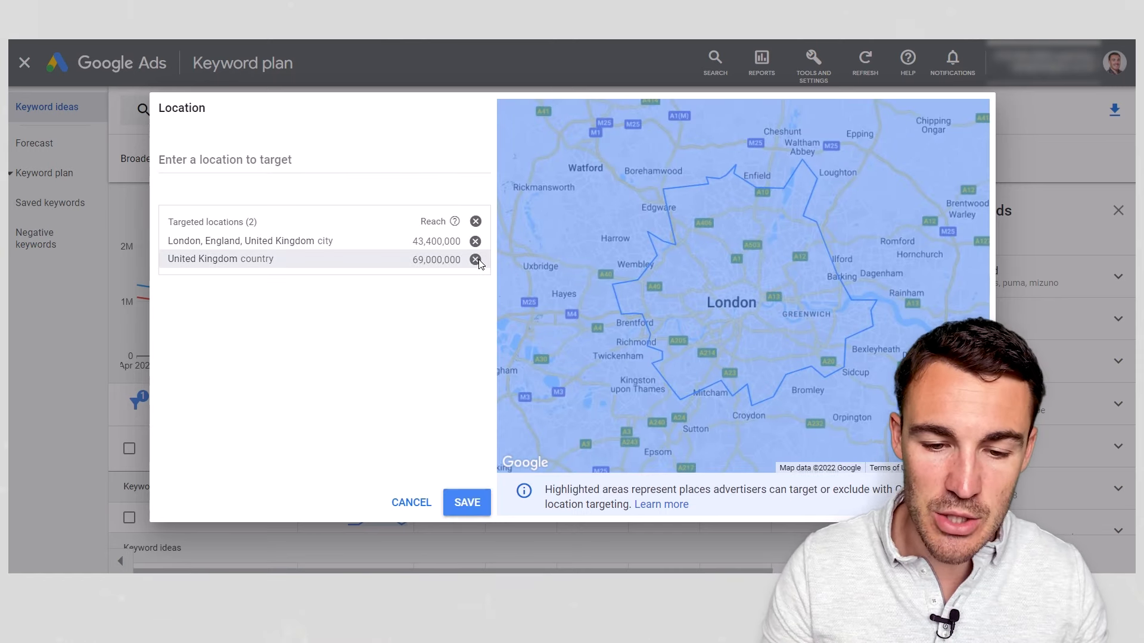
click(476, 261)
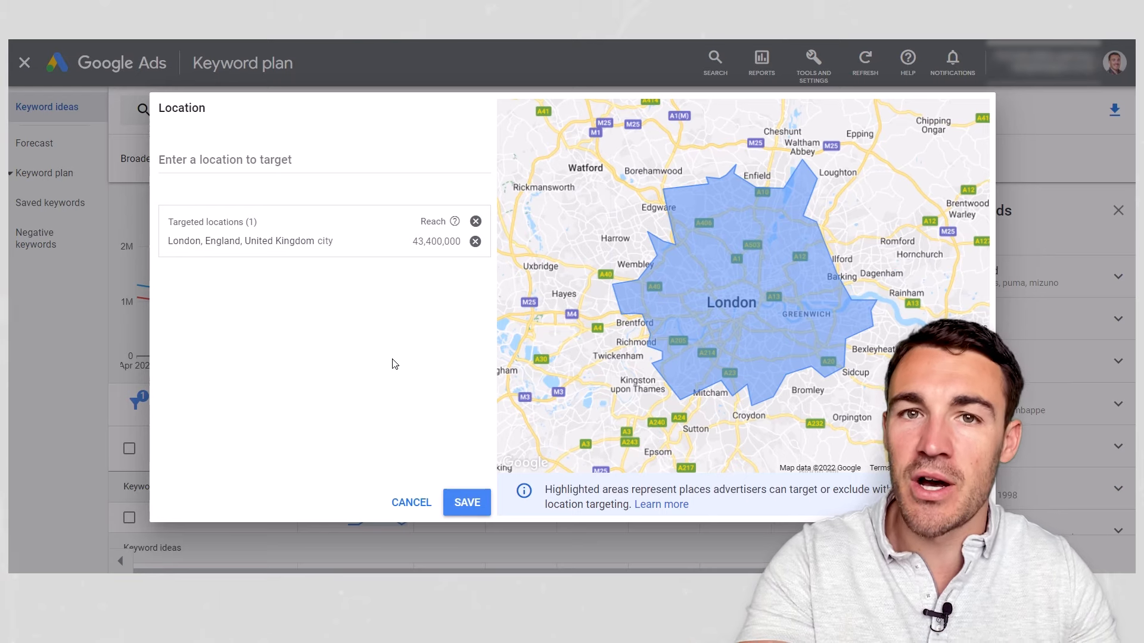
mouse_move(443, 298)
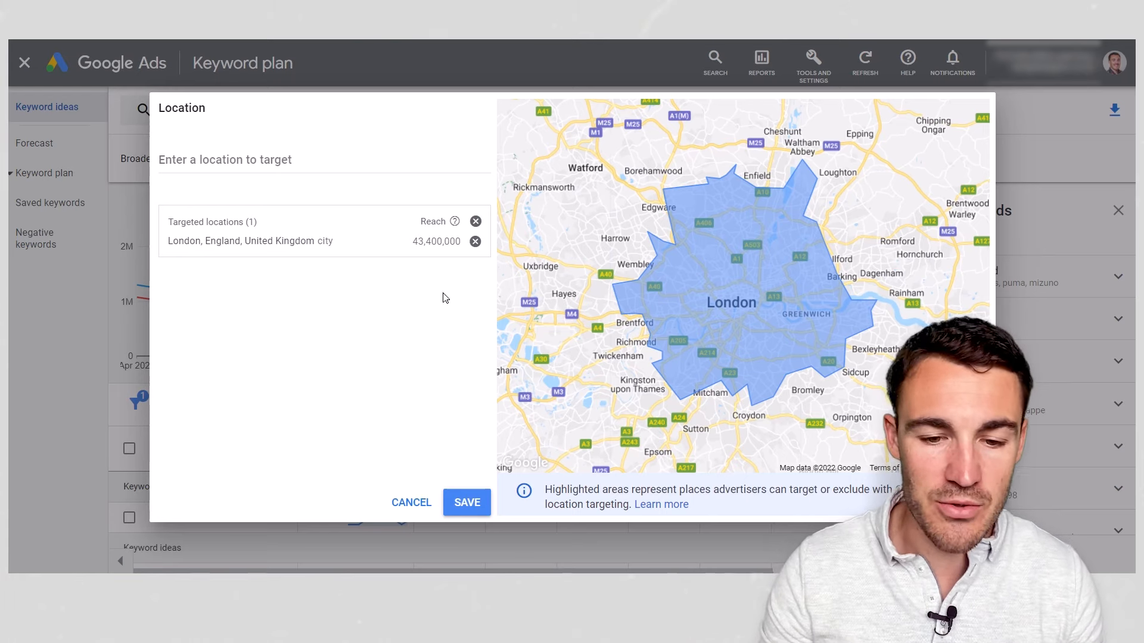
click(475, 242)
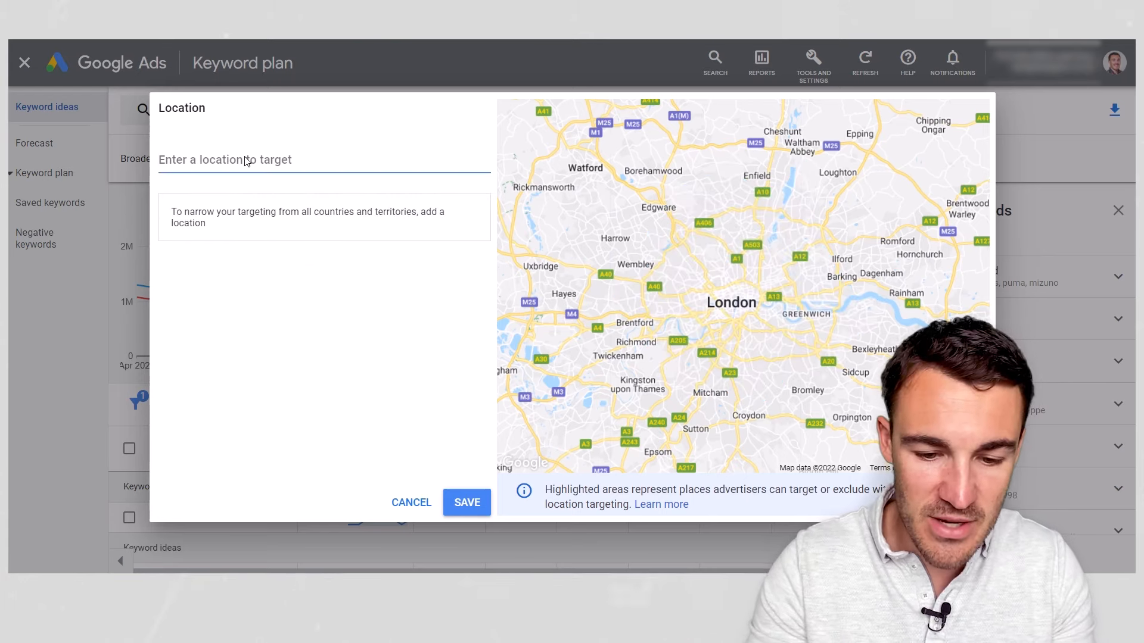
click(411, 503)
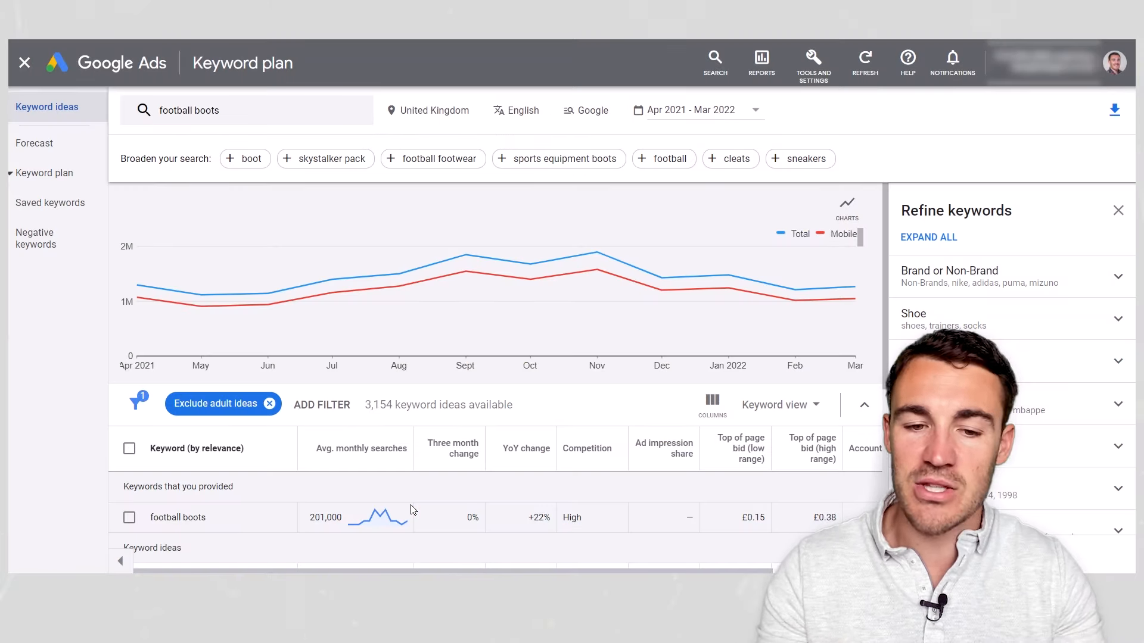
click(693, 109)
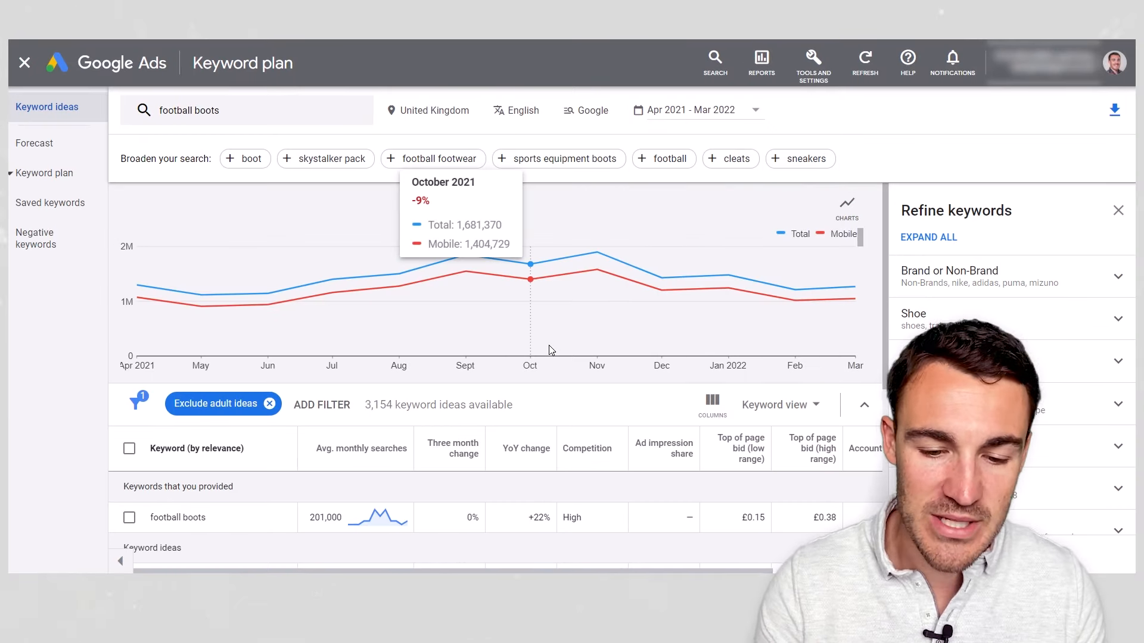
scroll(down, 3)
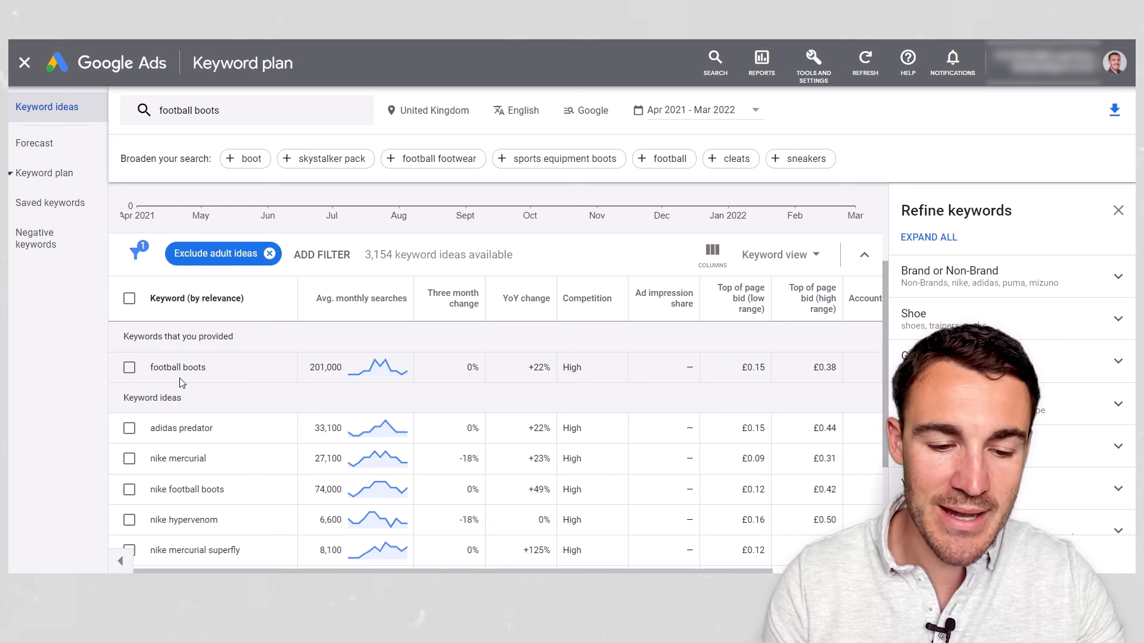
scroll(down, 3)
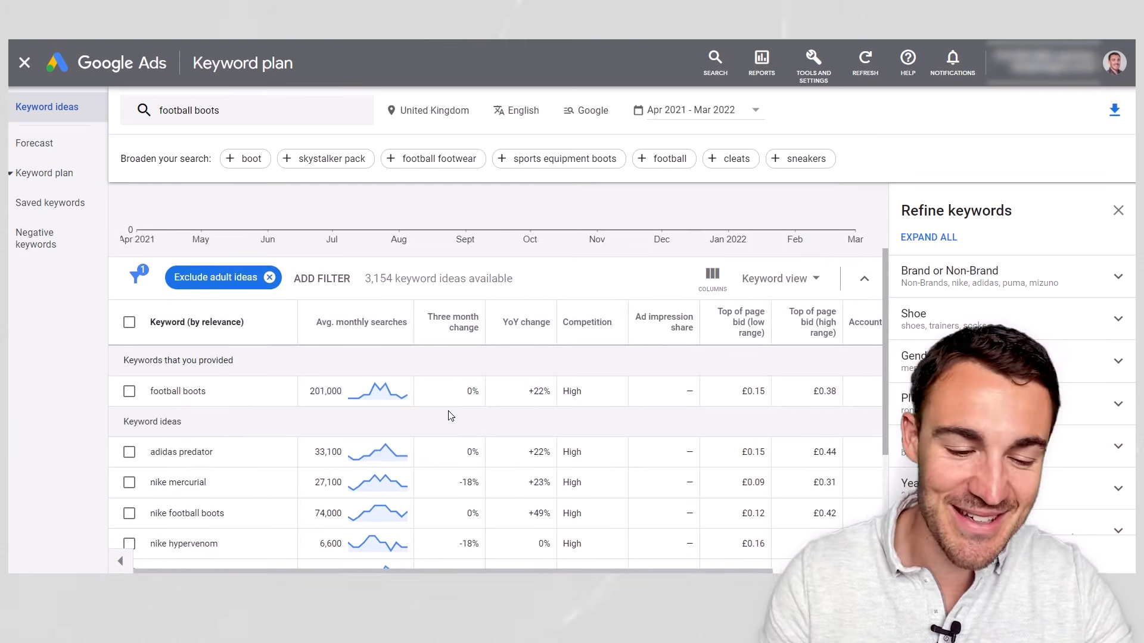
scroll(down, 3)
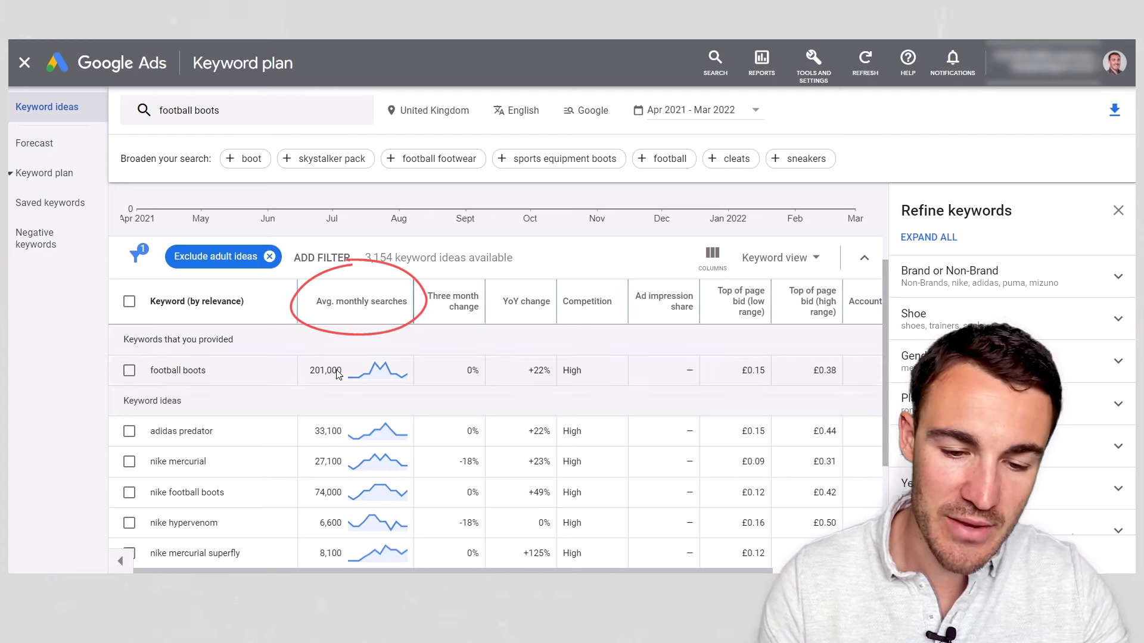
mouse_move(452, 300)
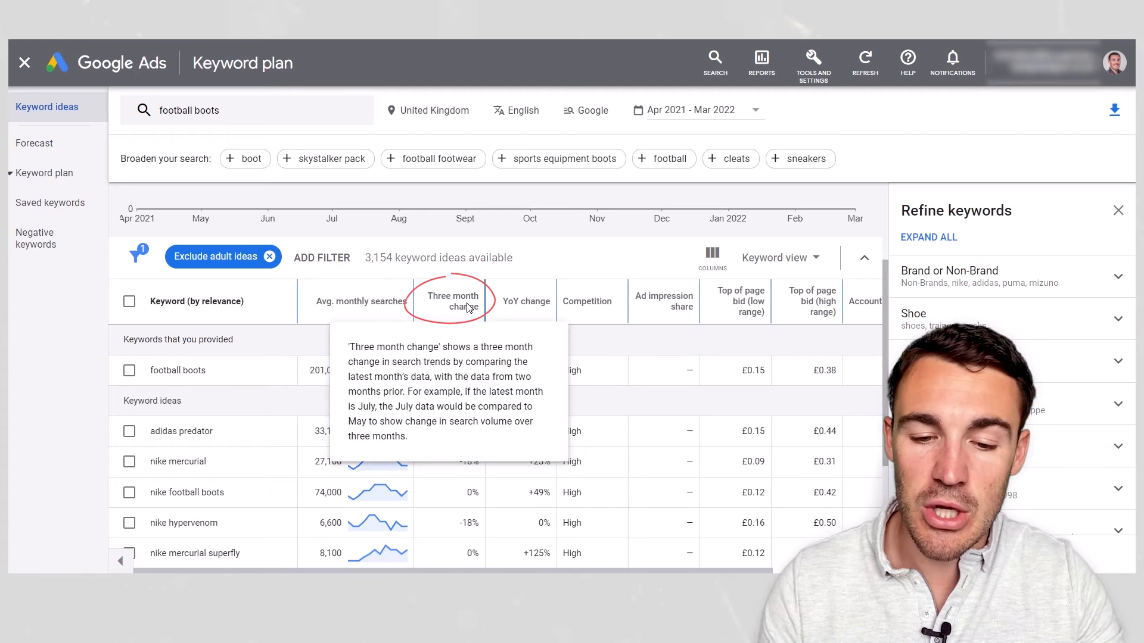
mouse_move(513, 311)
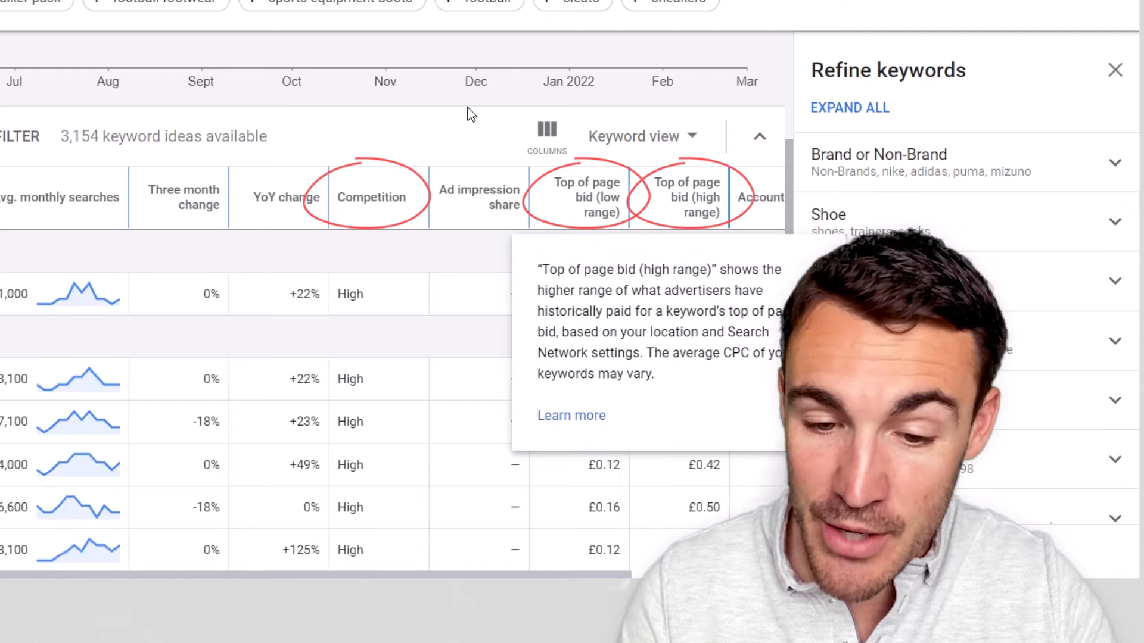
mouse_move(434, 111)
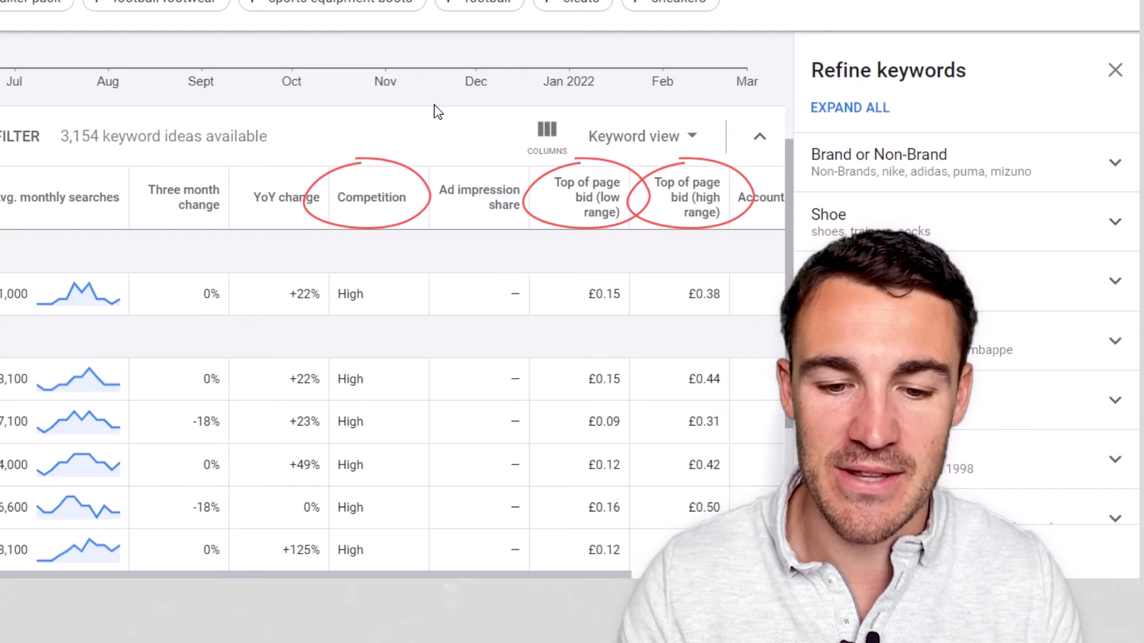
mouse_move(375, 242)
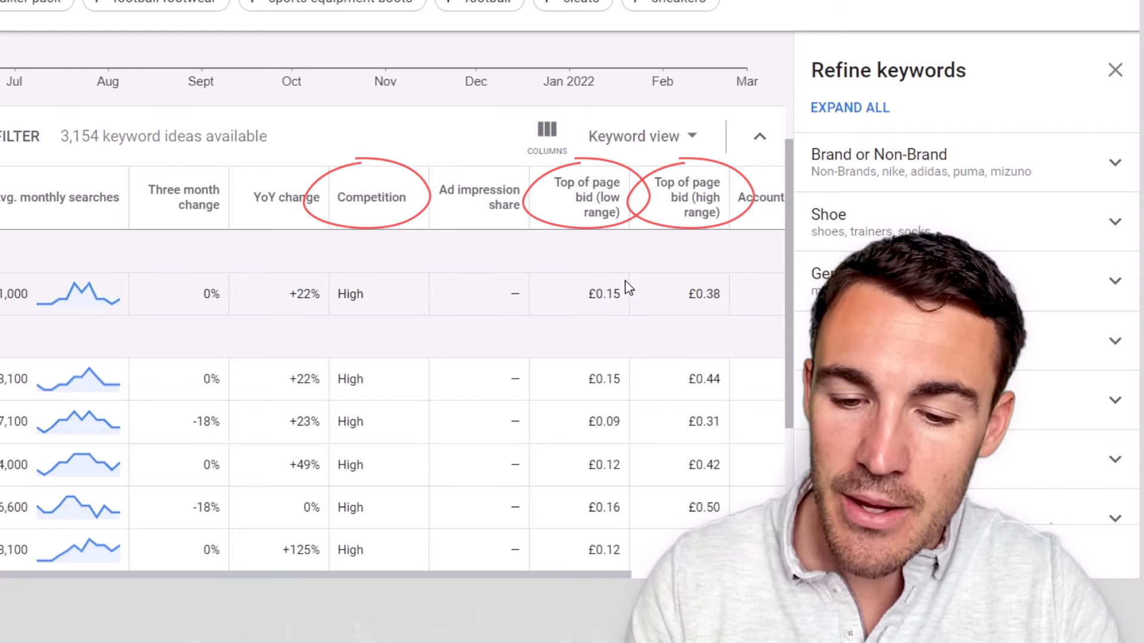
mouse_move(642, 317)
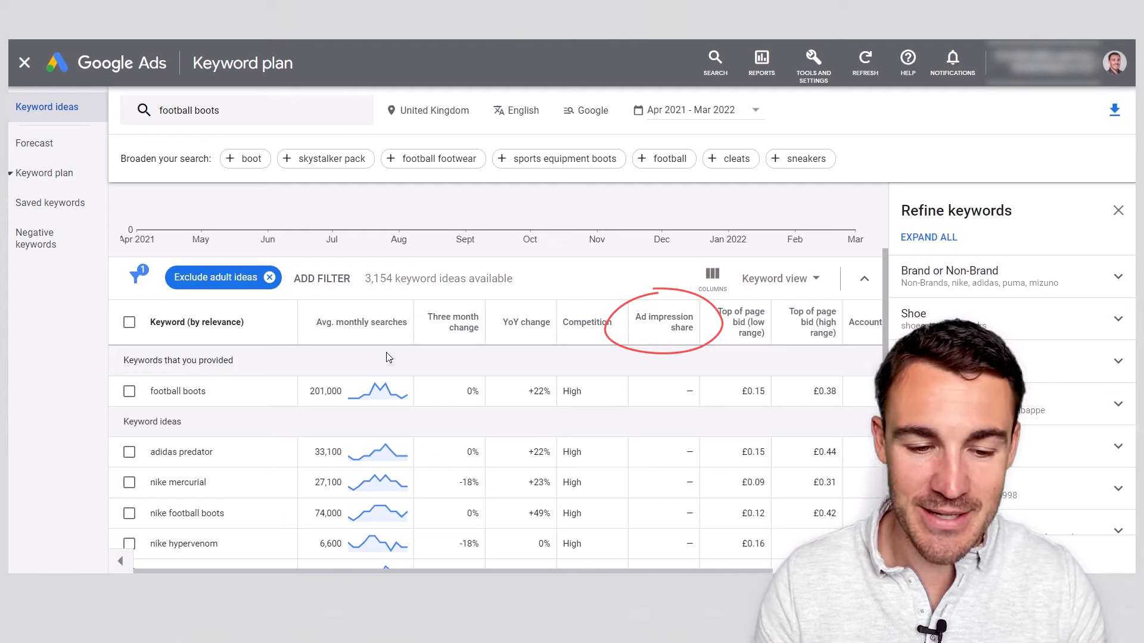
mouse_move(653, 369)
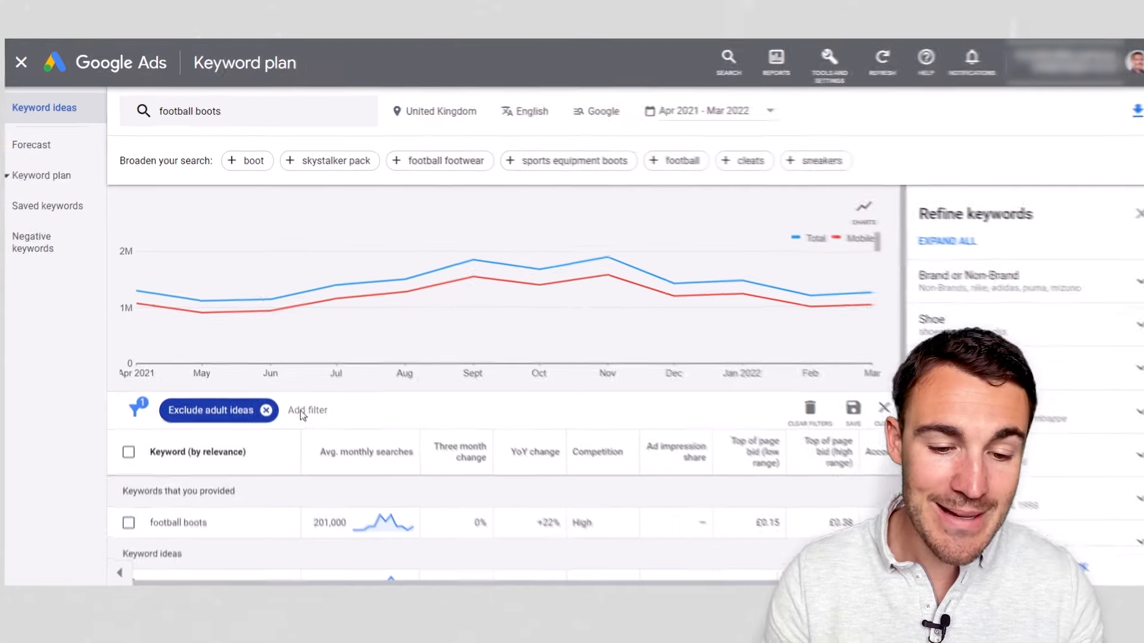
Step: Apply a keyword filter that does not contain When, Why, How, Who, What, Free
click(307, 410)
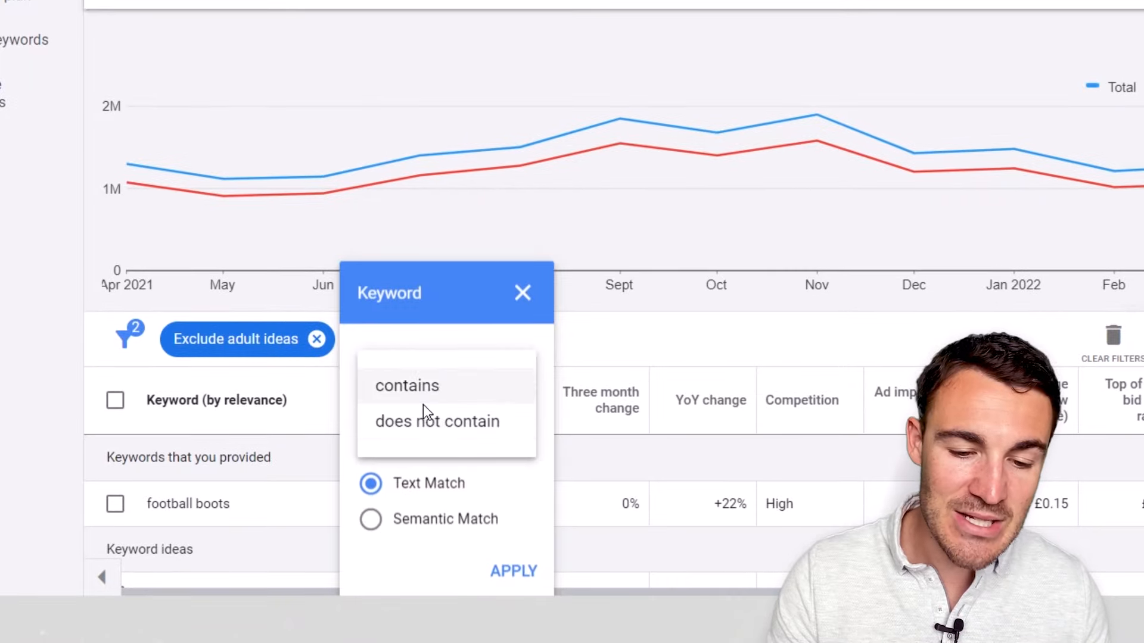
click(436, 421)
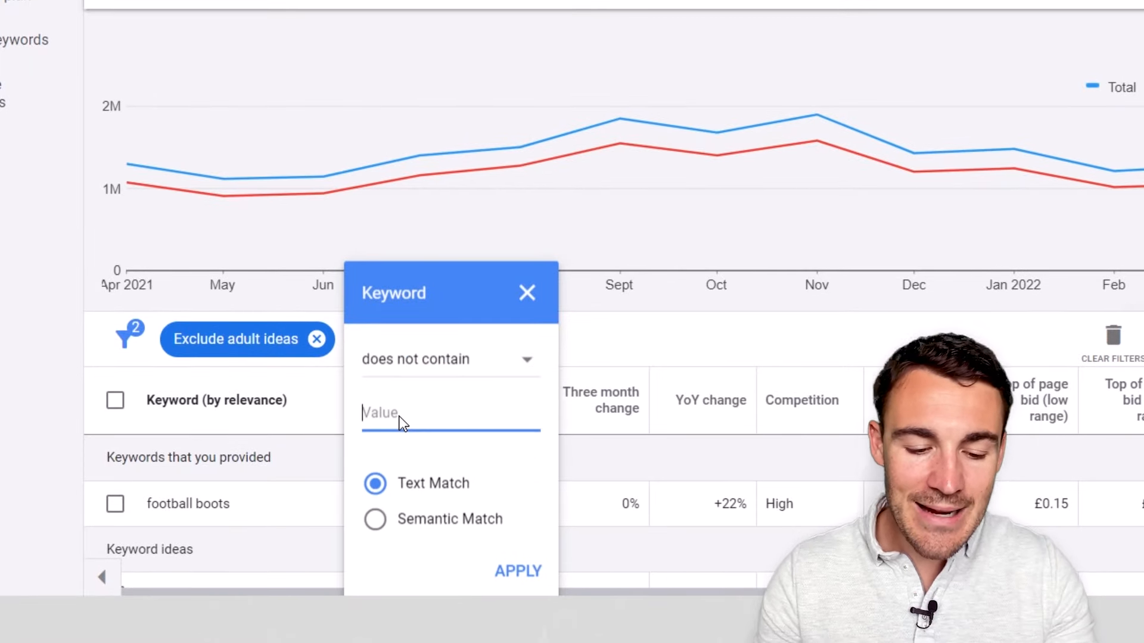
text(When, Why, How, Who,)
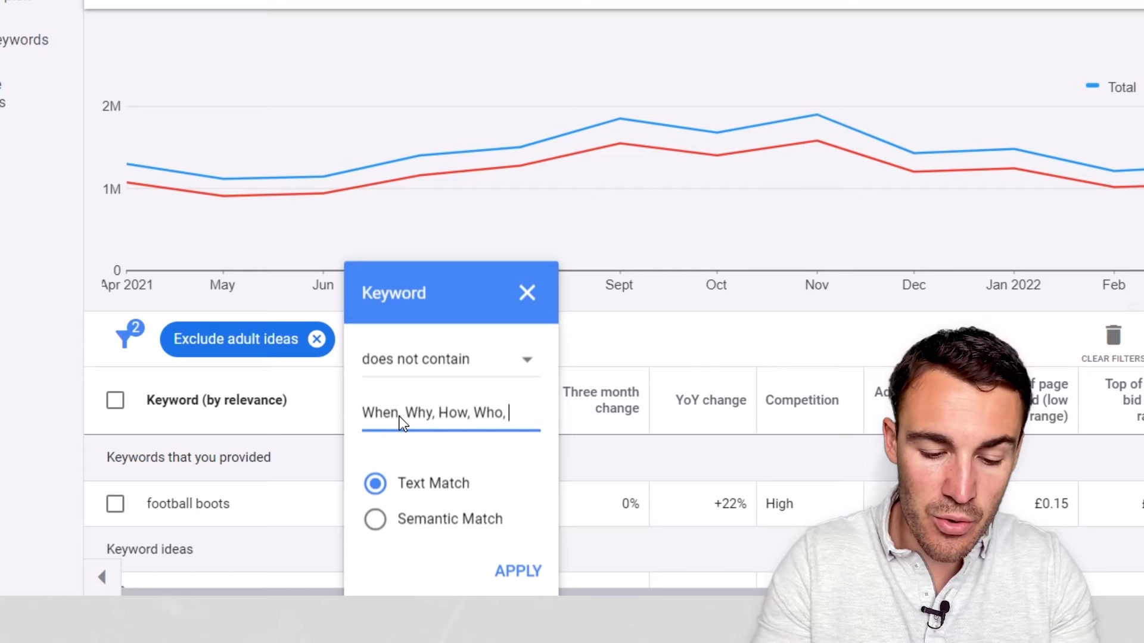
text(What, Free)
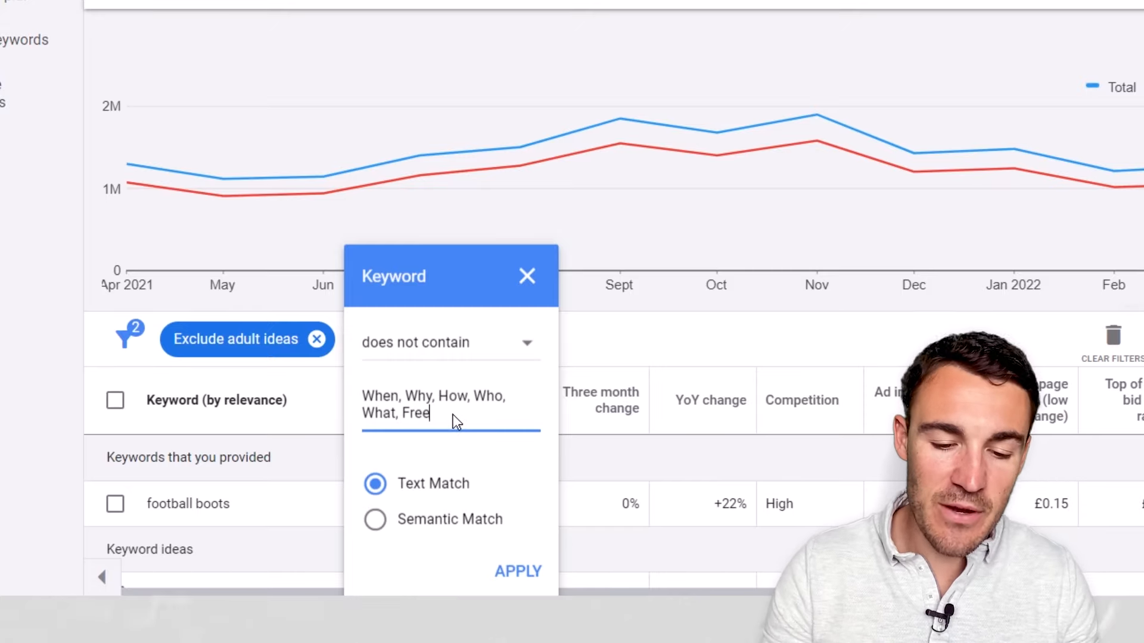
click(518, 571)
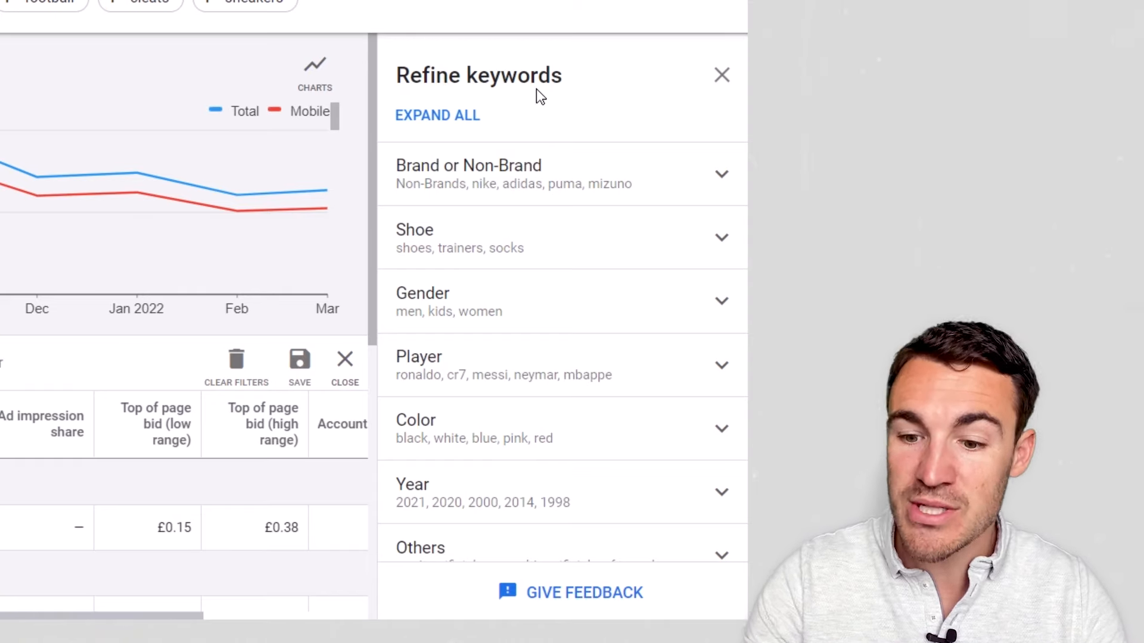
mouse_move(468, 174)
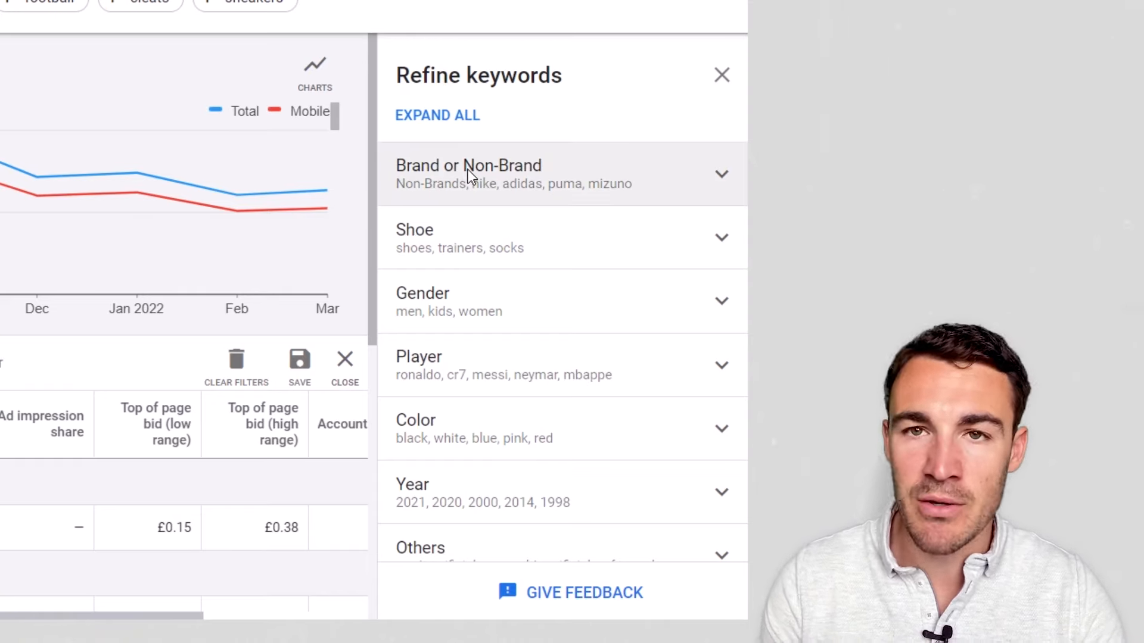
Step: Untick nike under Brand or Non-Brand in Refine keywords
click(468, 174)
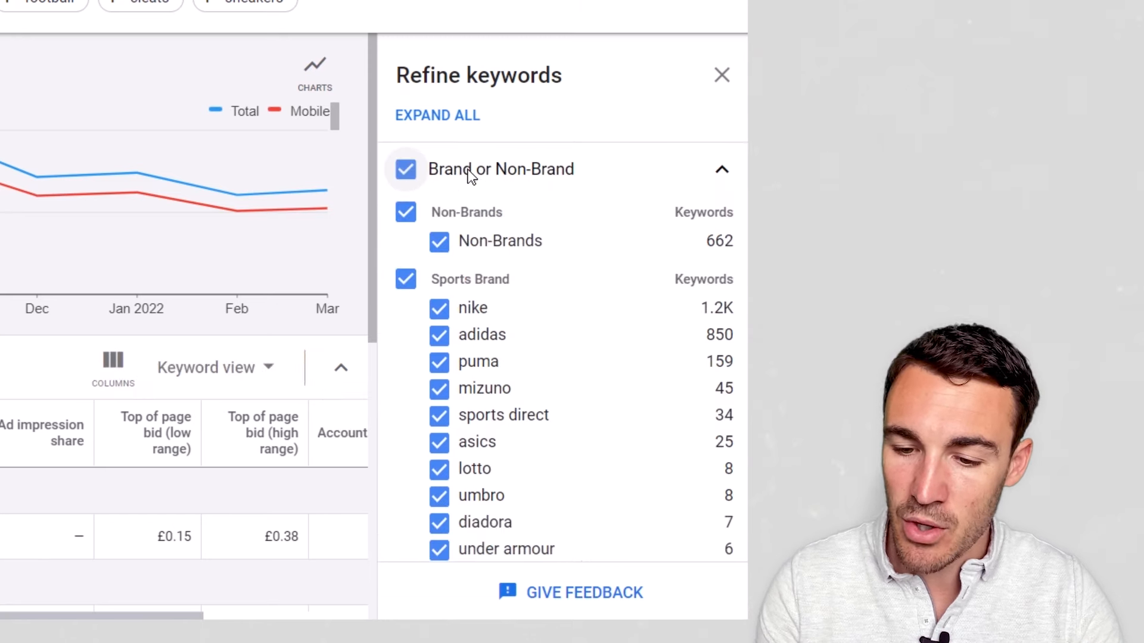
scroll(down, 3)
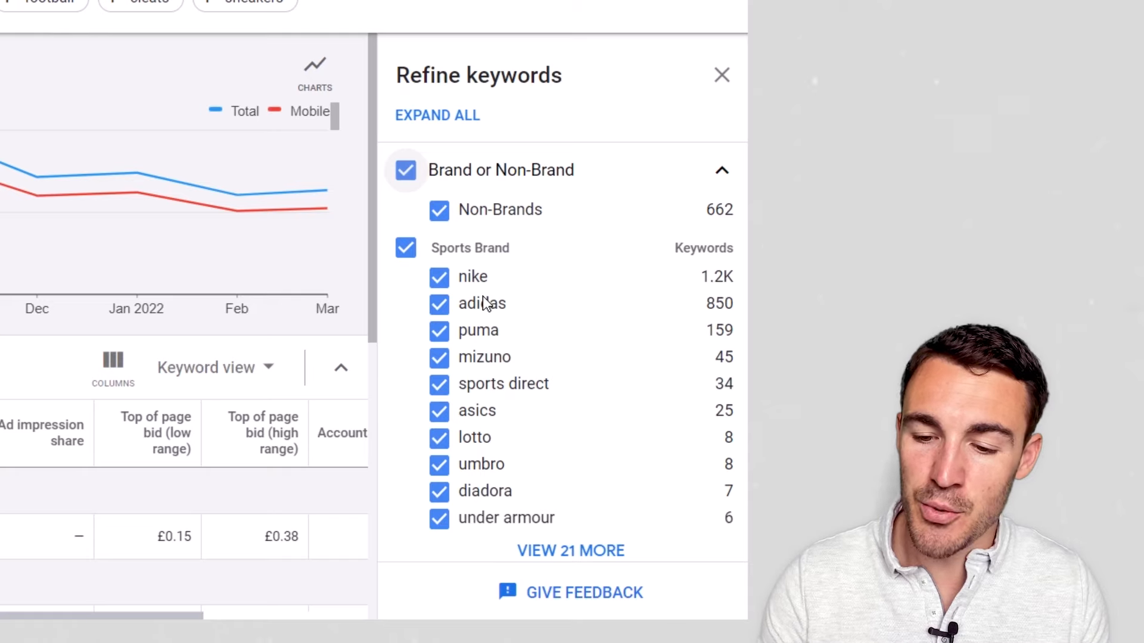
mouse_move(395, 307)
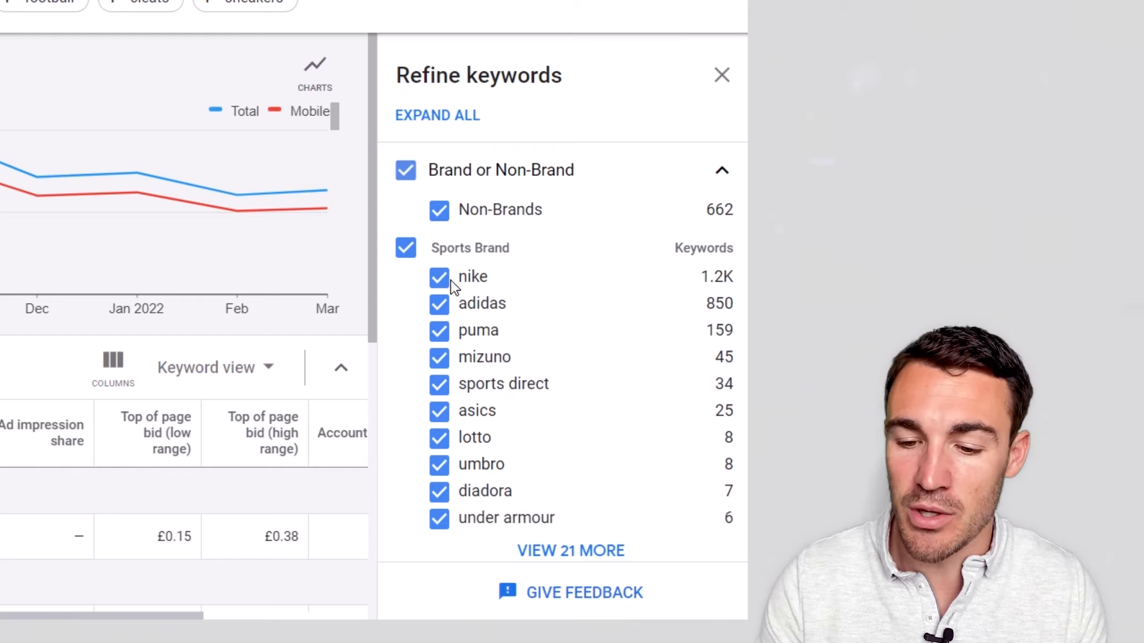
click(438, 277)
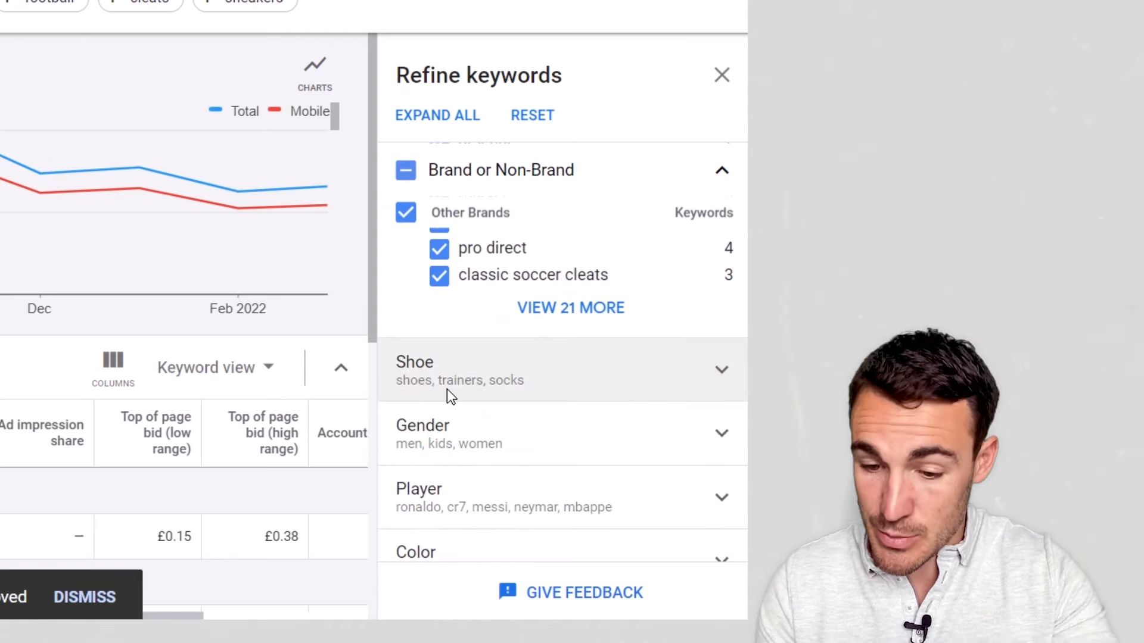
Step: Review the Shoe and Others refinement groups, then close the refinement panel
click(421, 425)
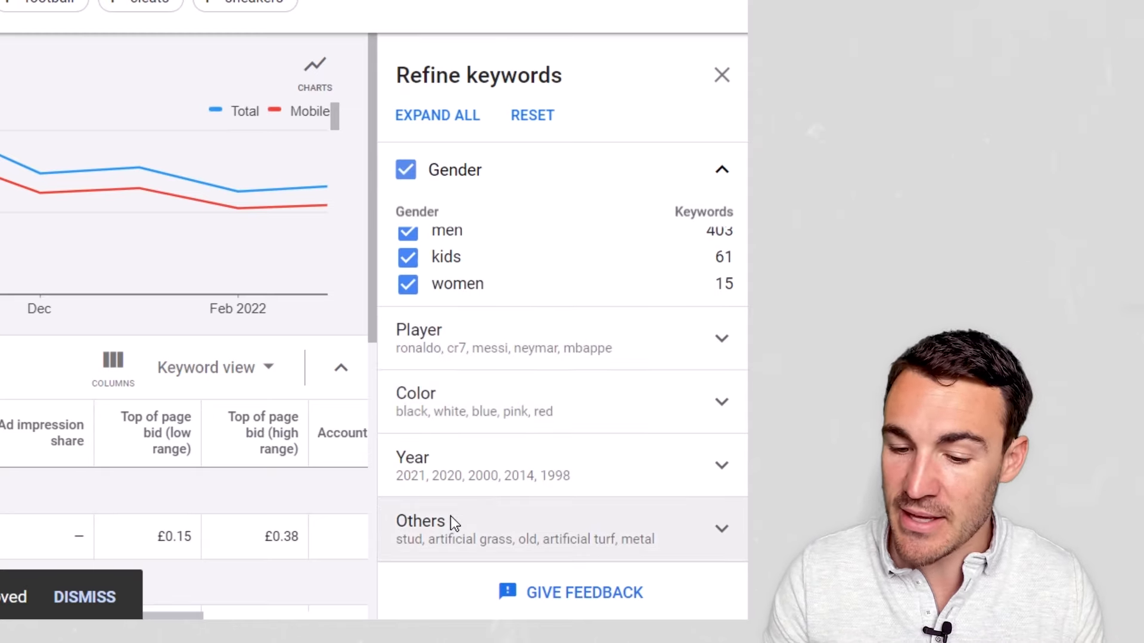
click(422, 521)
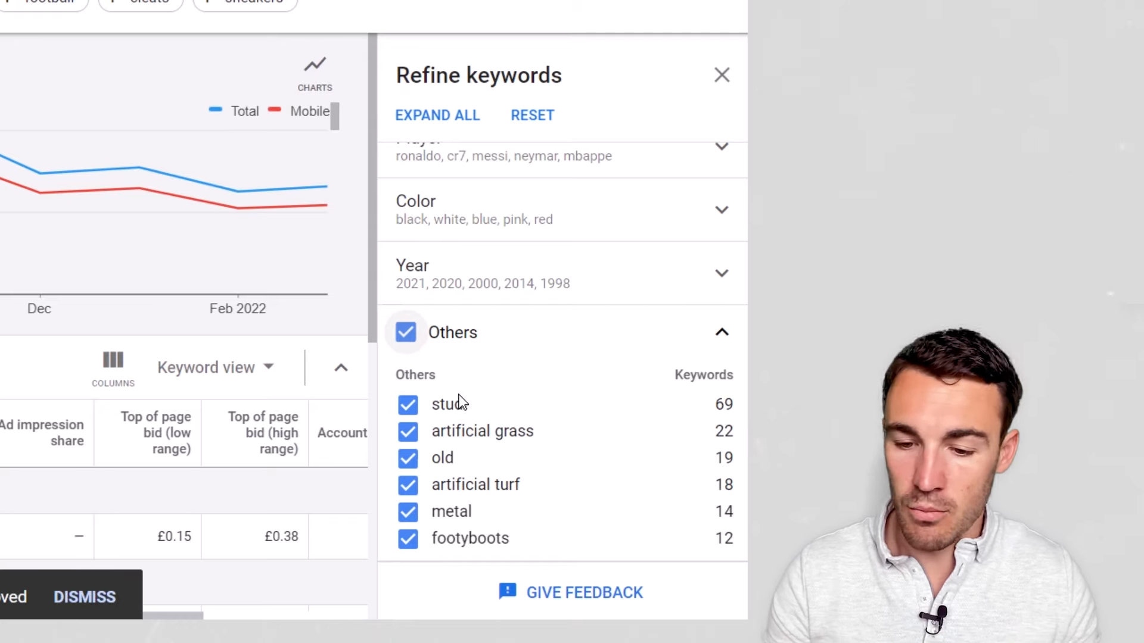
mouse_move(501, 535)
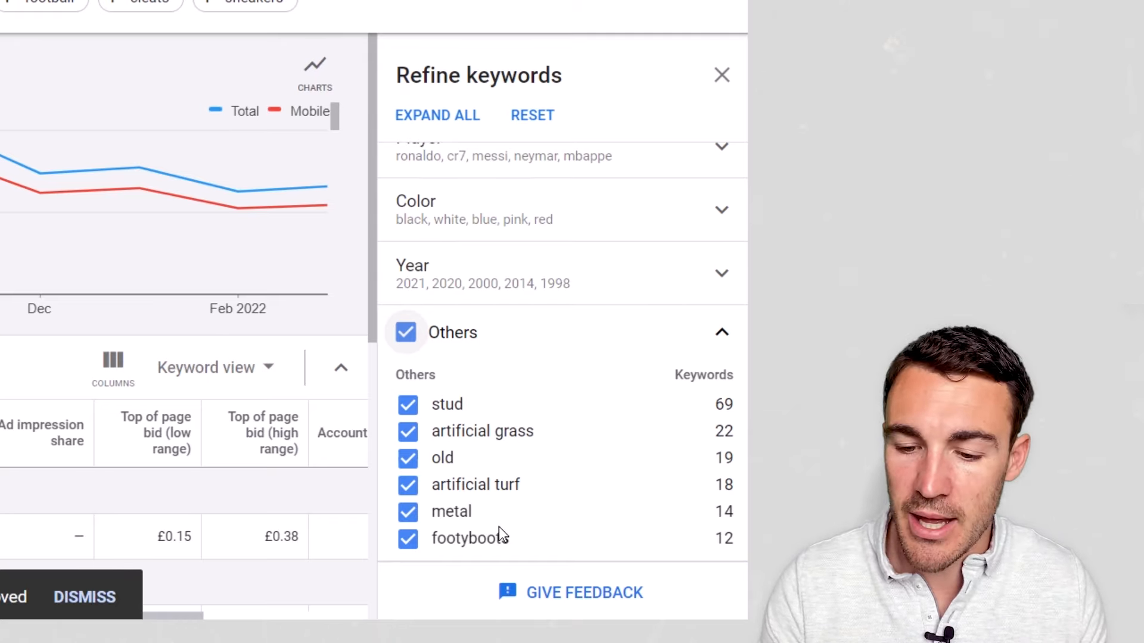
mouse_move(539, 473)
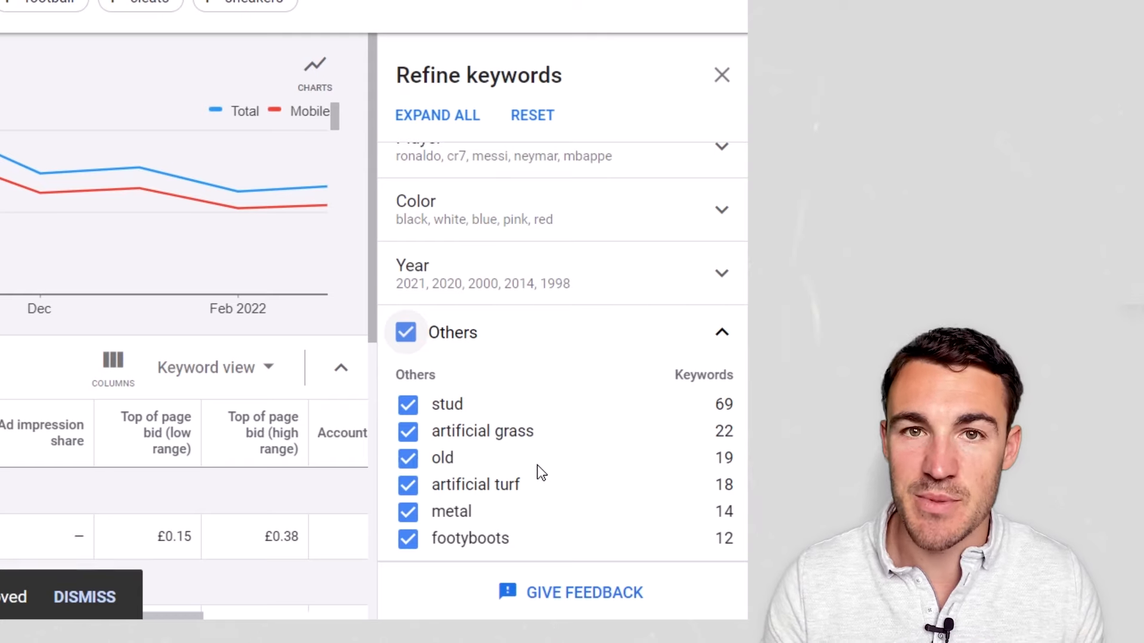
mouse_move(543, 226)
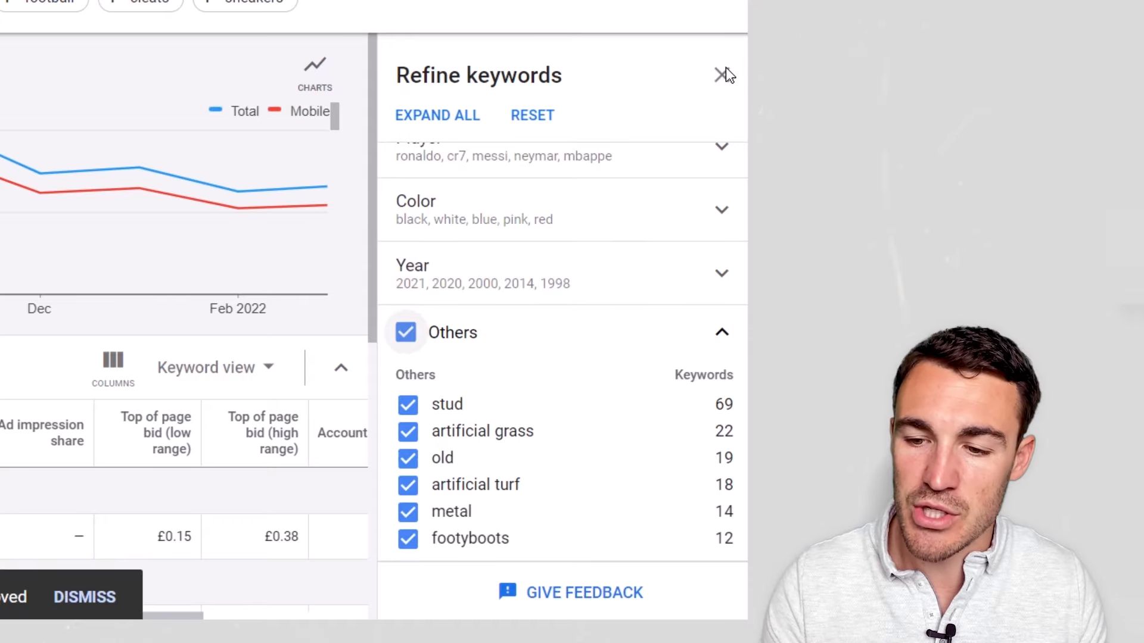
click(722, 74)
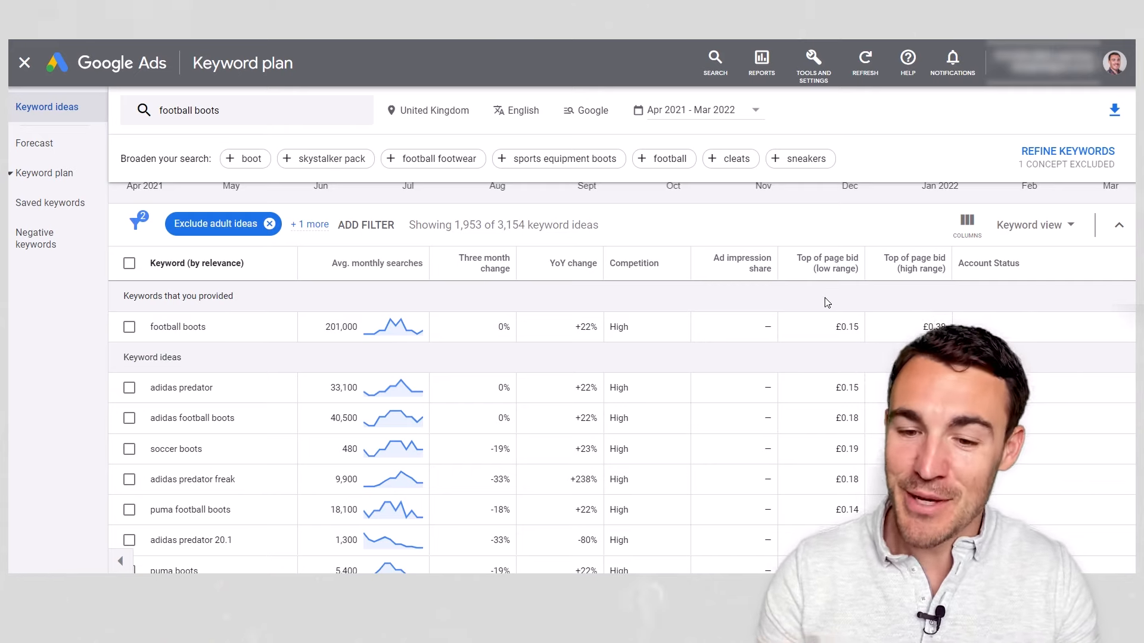
mouse_move(852, 303)
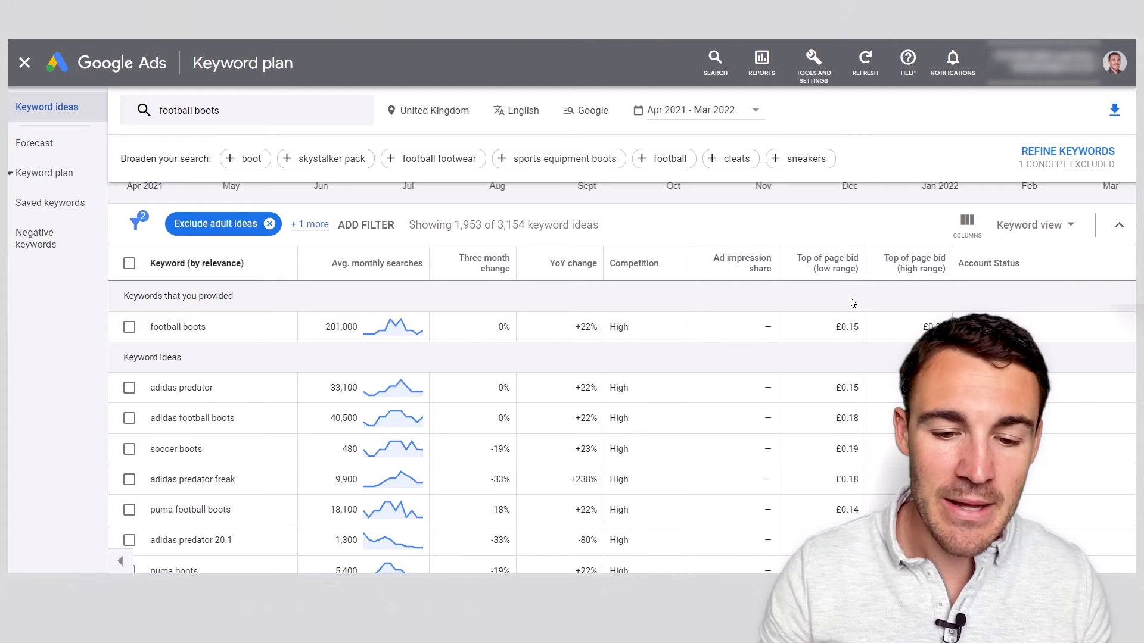
mouse_move(742, 358)
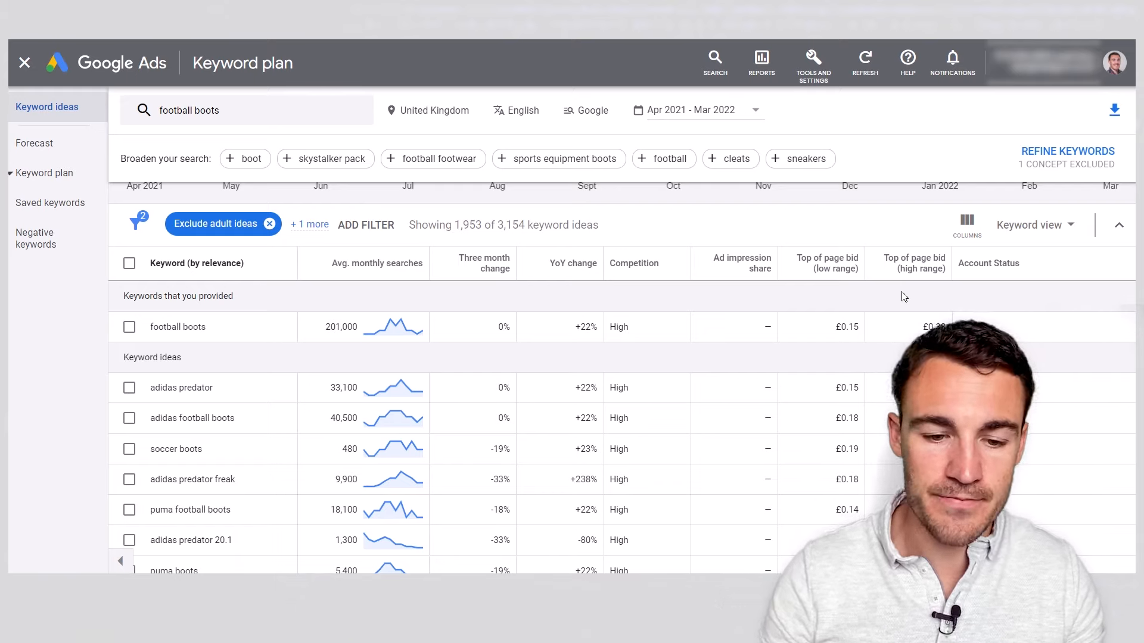
scroll(down, 3)
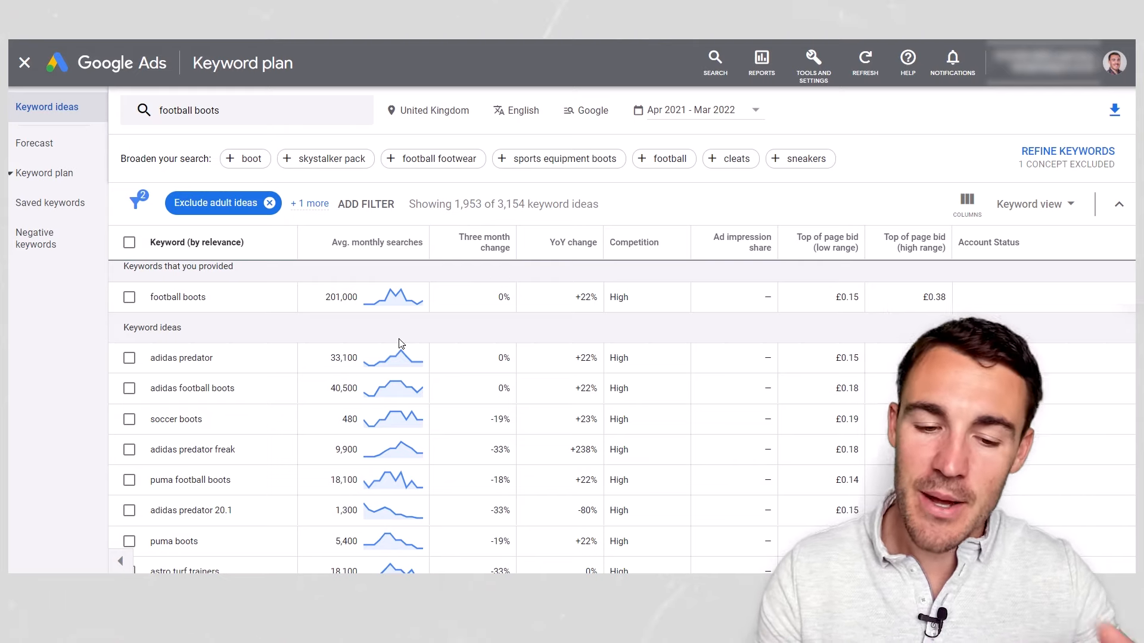
mouse_move(476, 328)
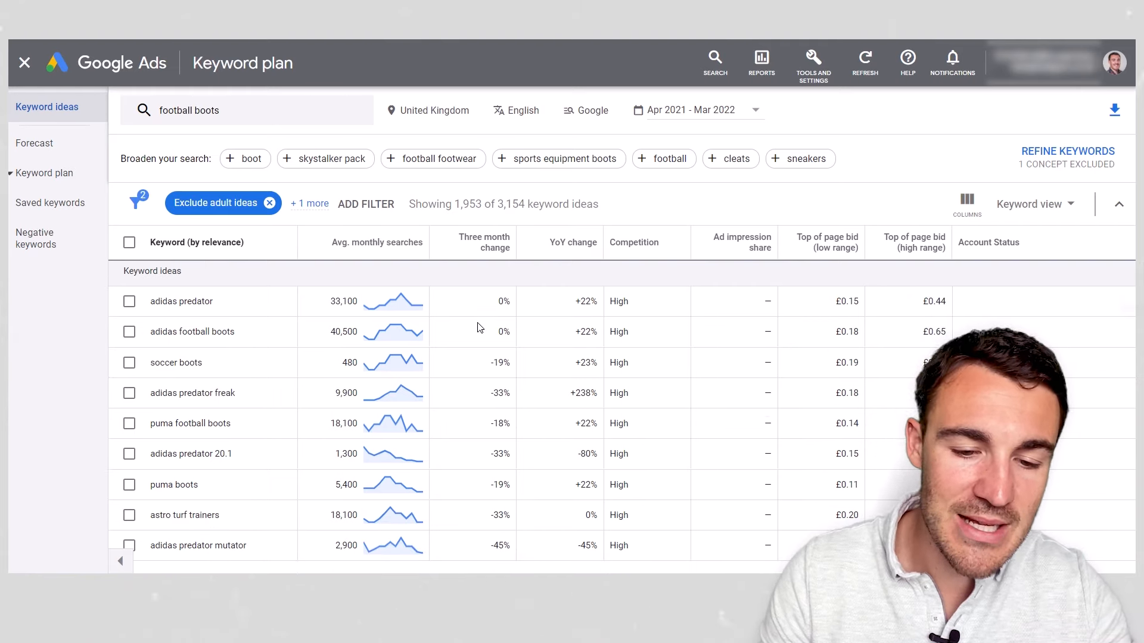
mouse_move(401, 283)
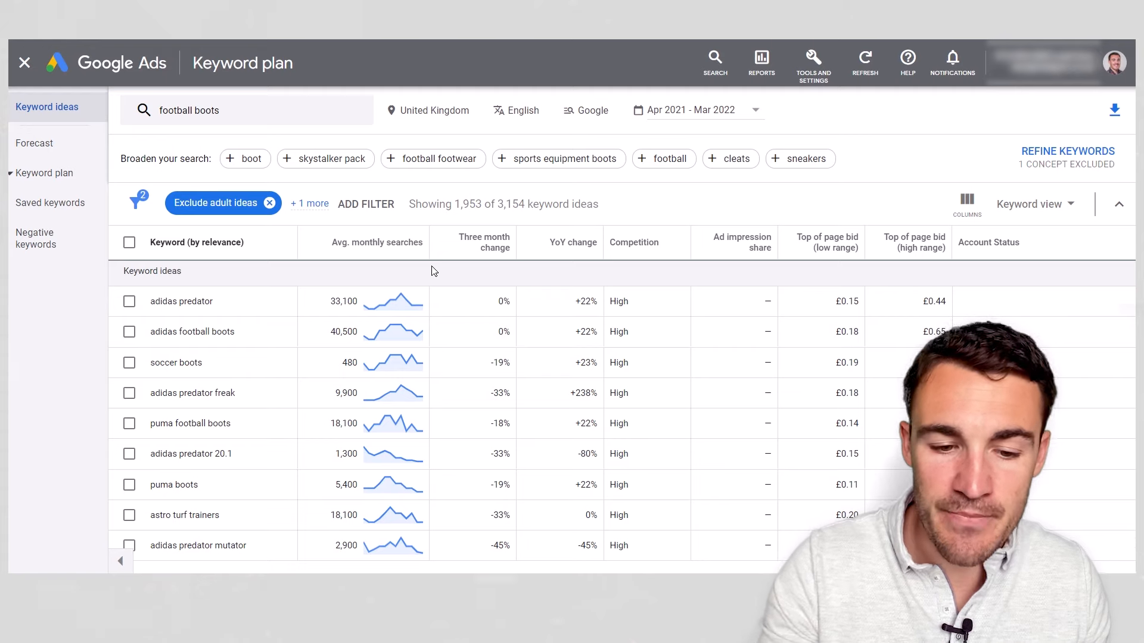
mouse_move(385, 271)
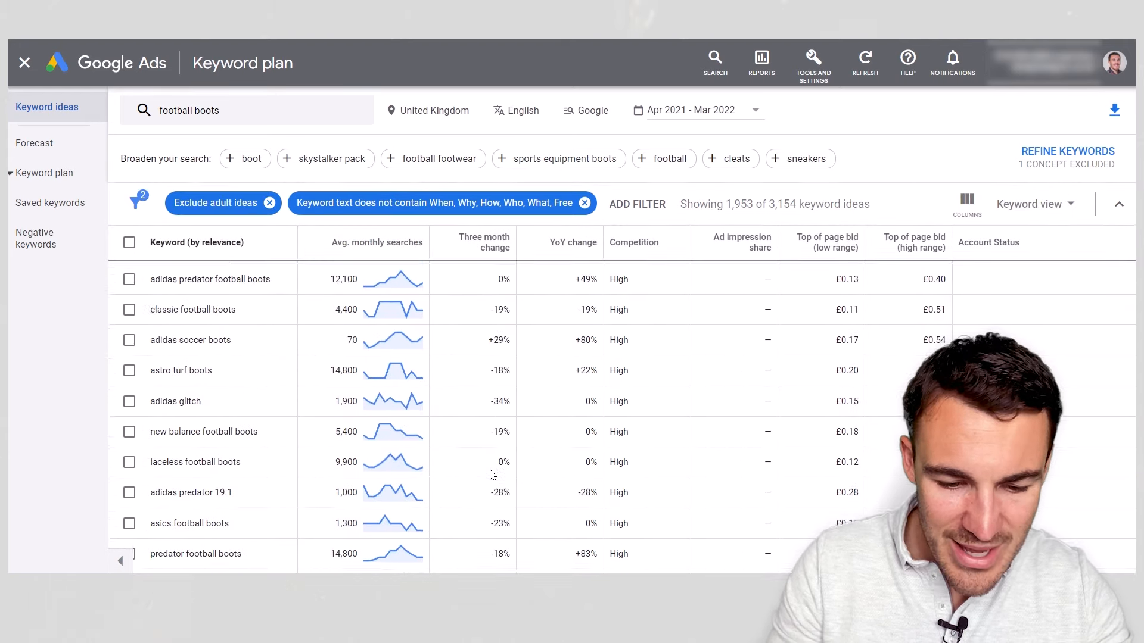
scroll(down, 3)
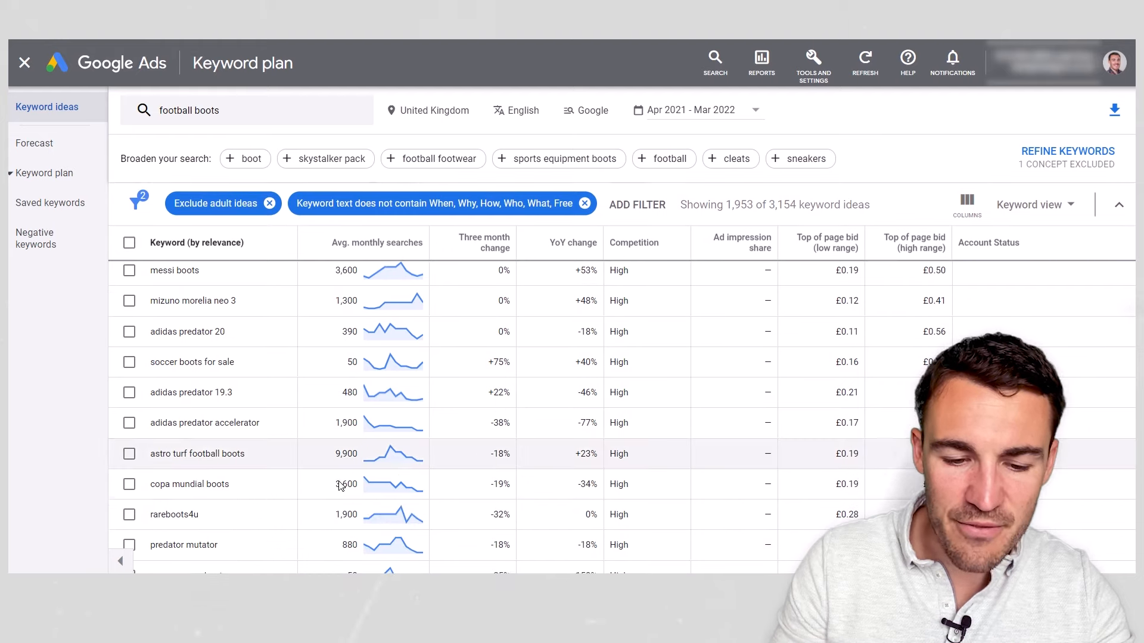
scroll(down, 3)
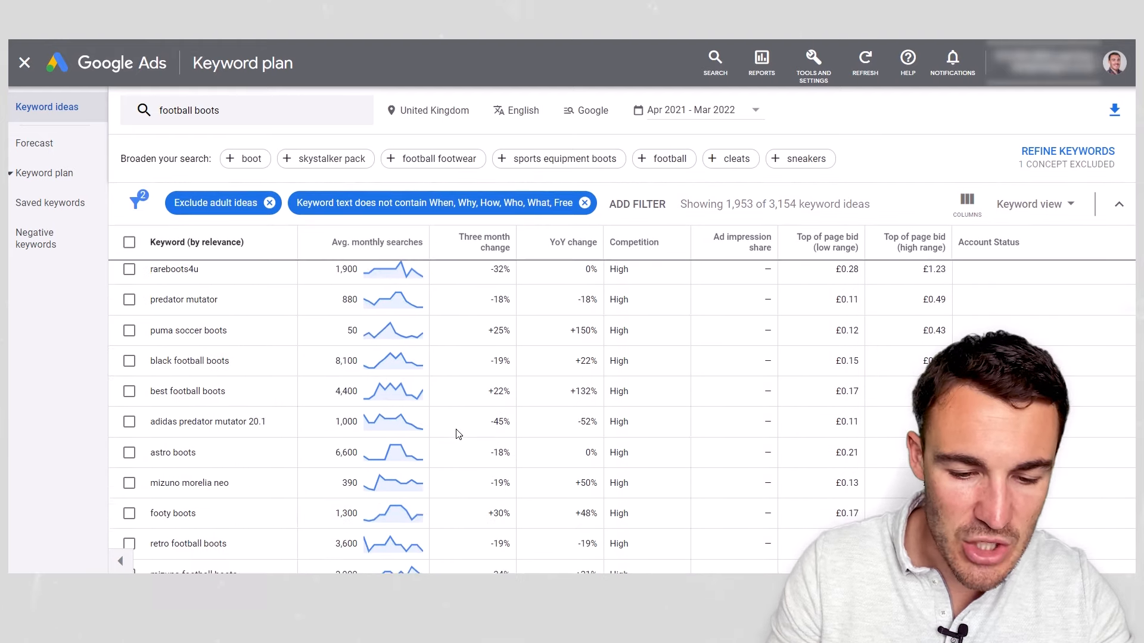
scroll(down, 3)
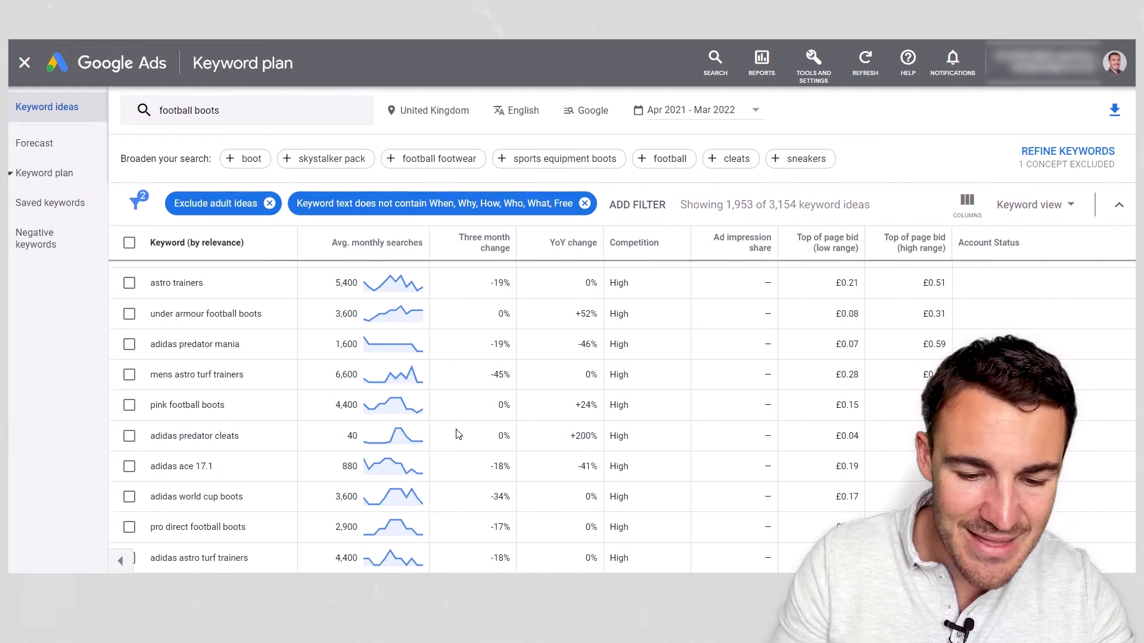
scroll(down, 3)
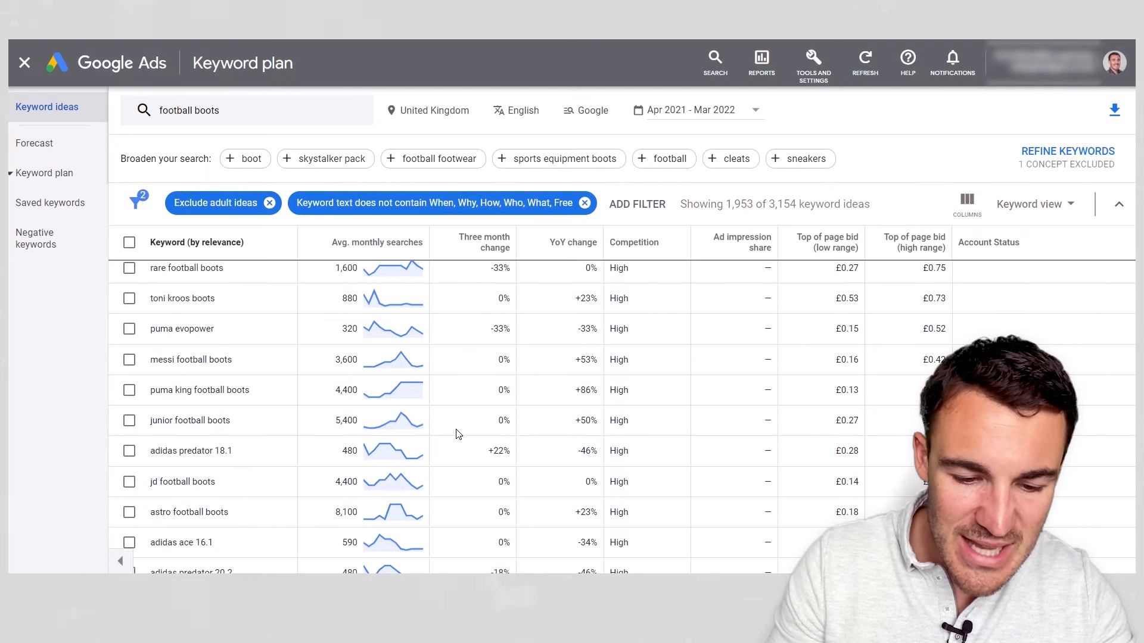
scroll(down, 3)
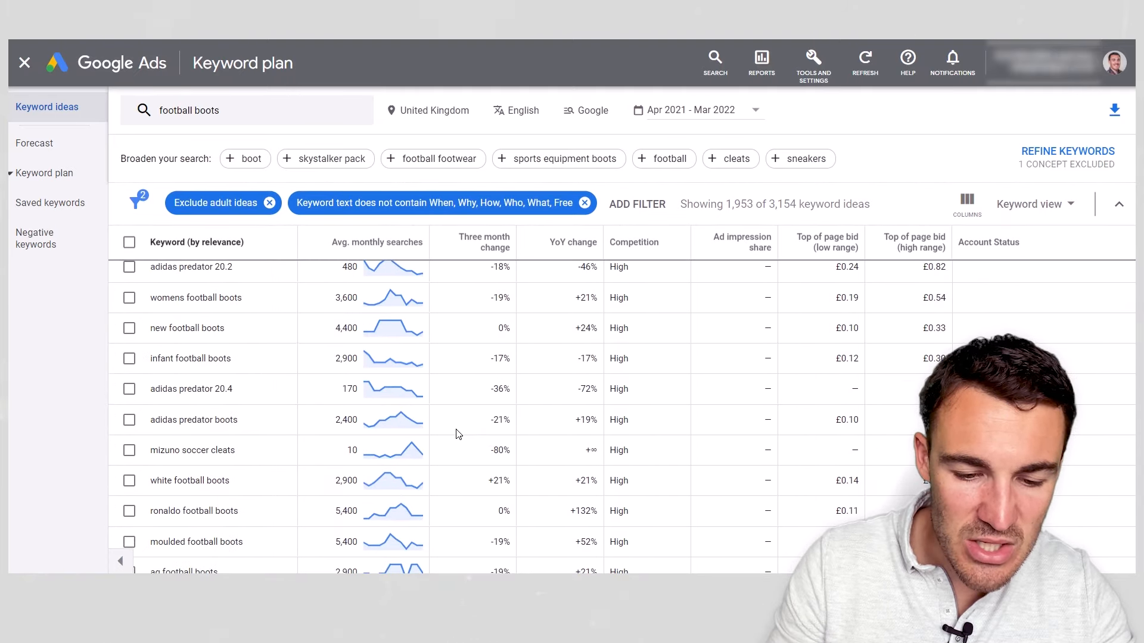
scroll(down, 3)
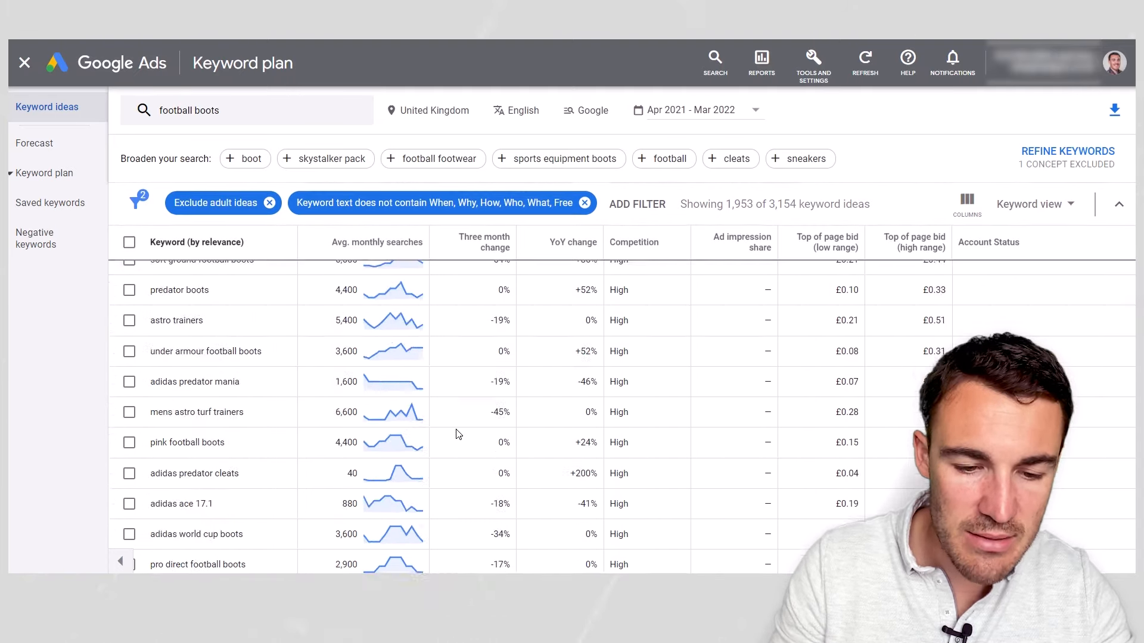
scroll(down, 3)
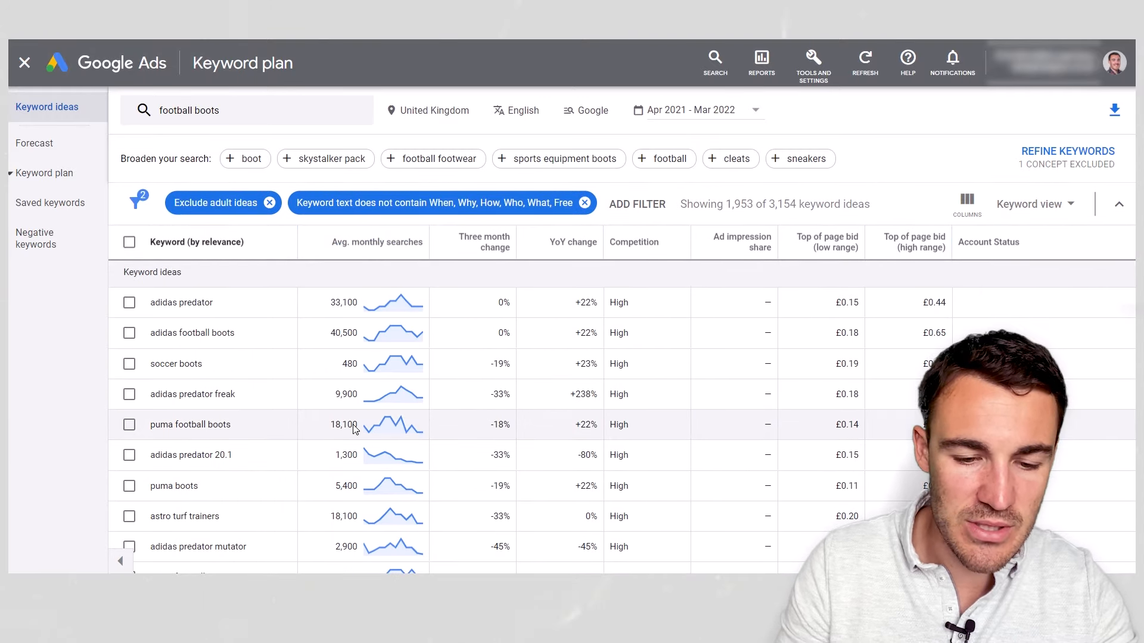
scroll(down, 3)
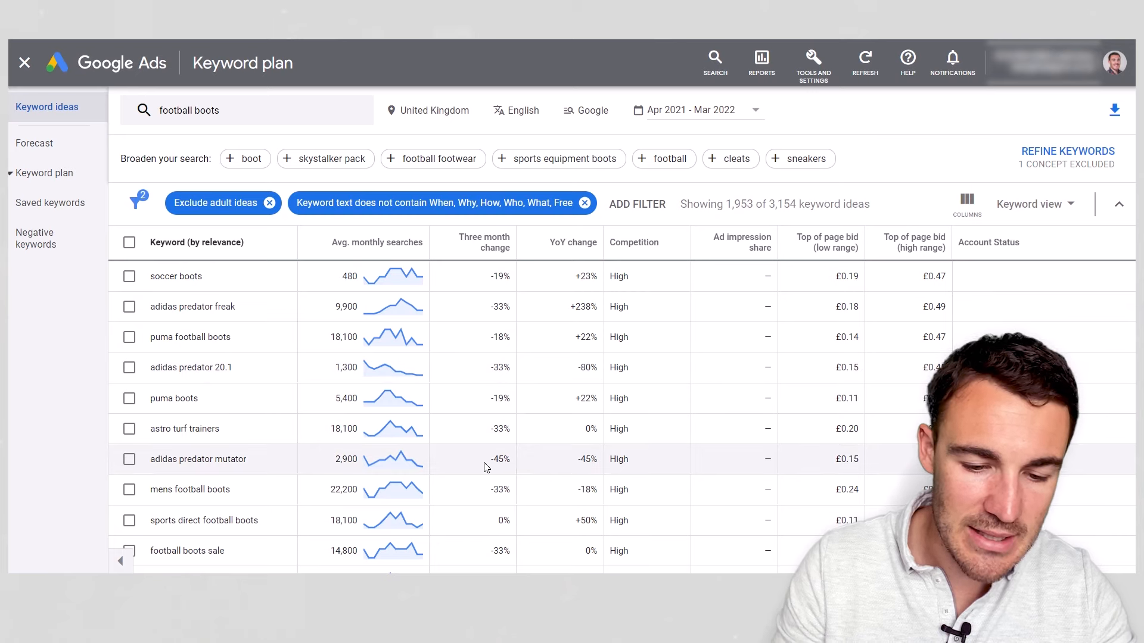
scroll(down, 3)
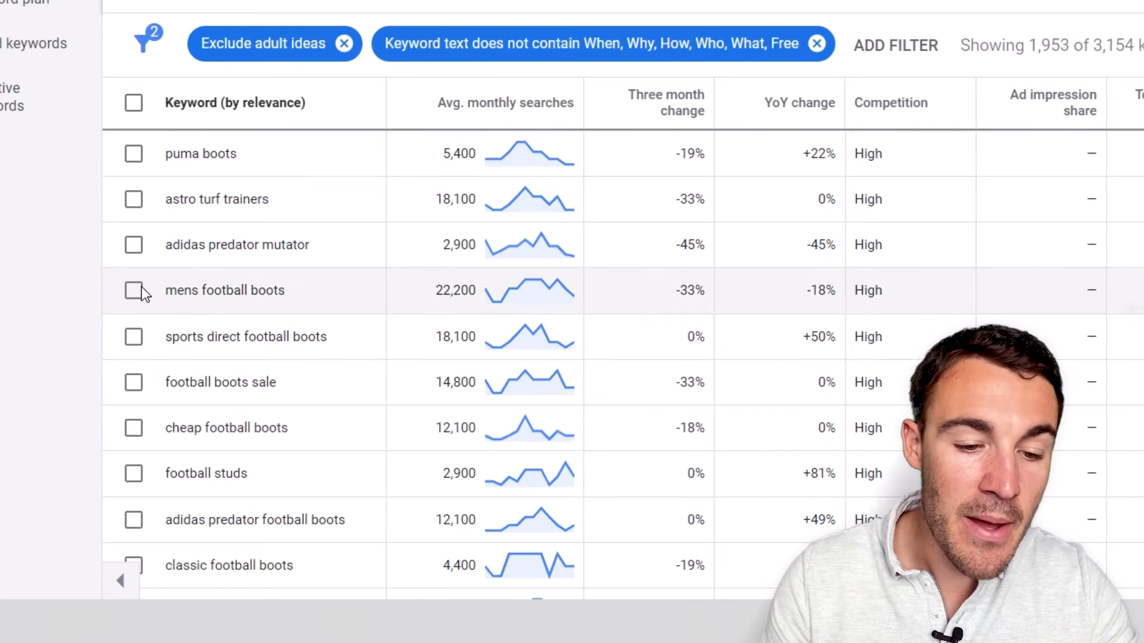
Step: Tick 'mens football boots' and 'adidas predator football boots' in the ideas table
click(134, 289)
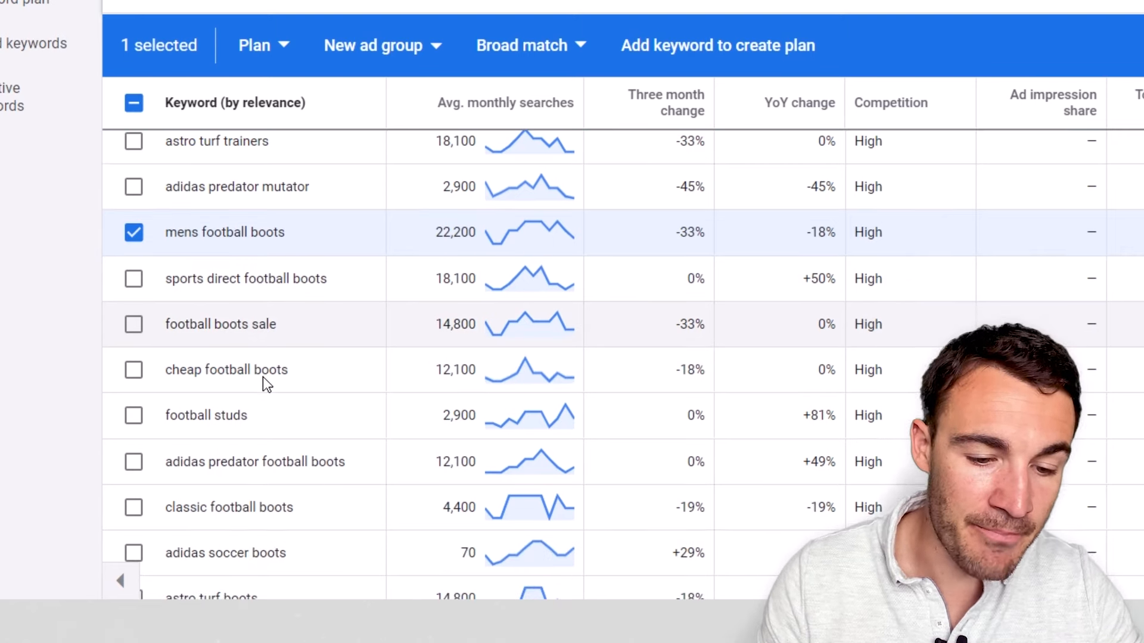
scroll(down, 3)
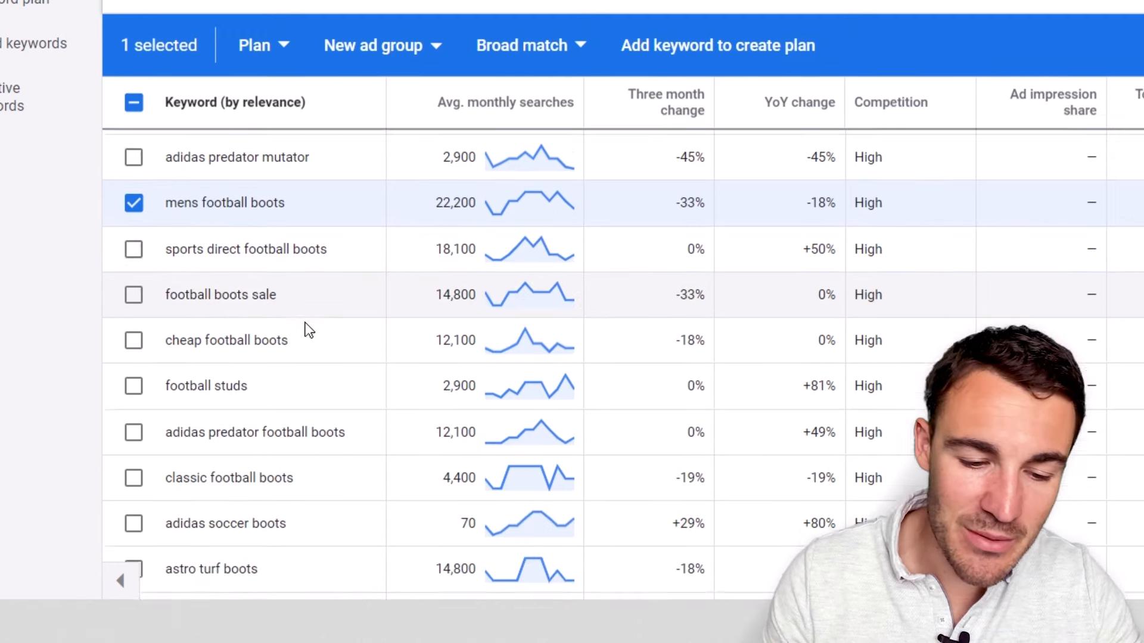
scroll(down, 3)
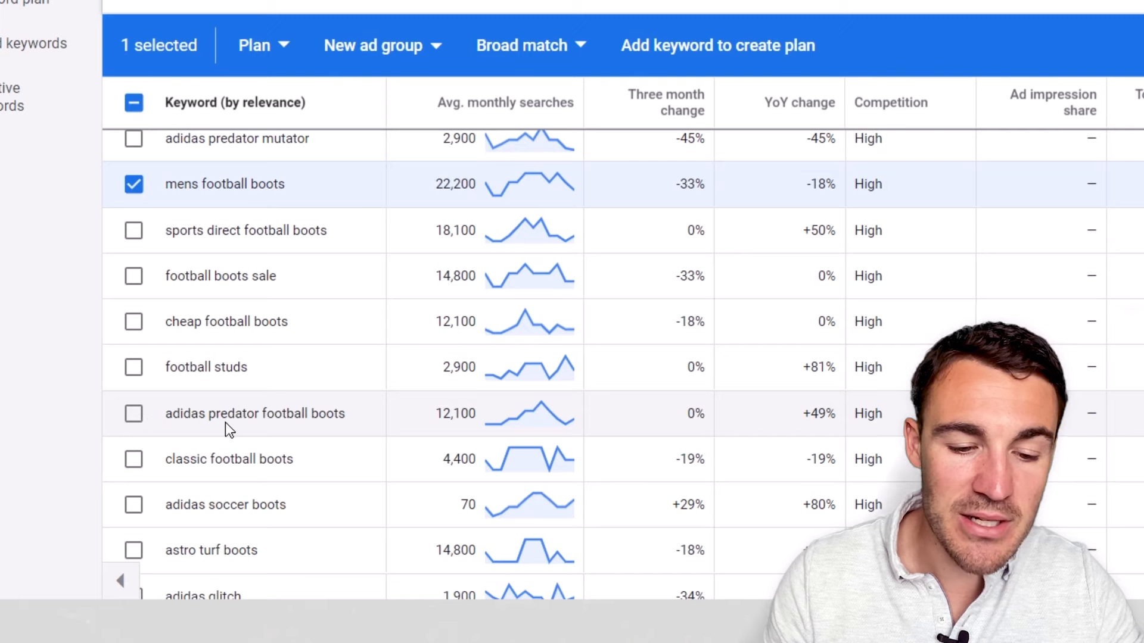
click(134, 413)
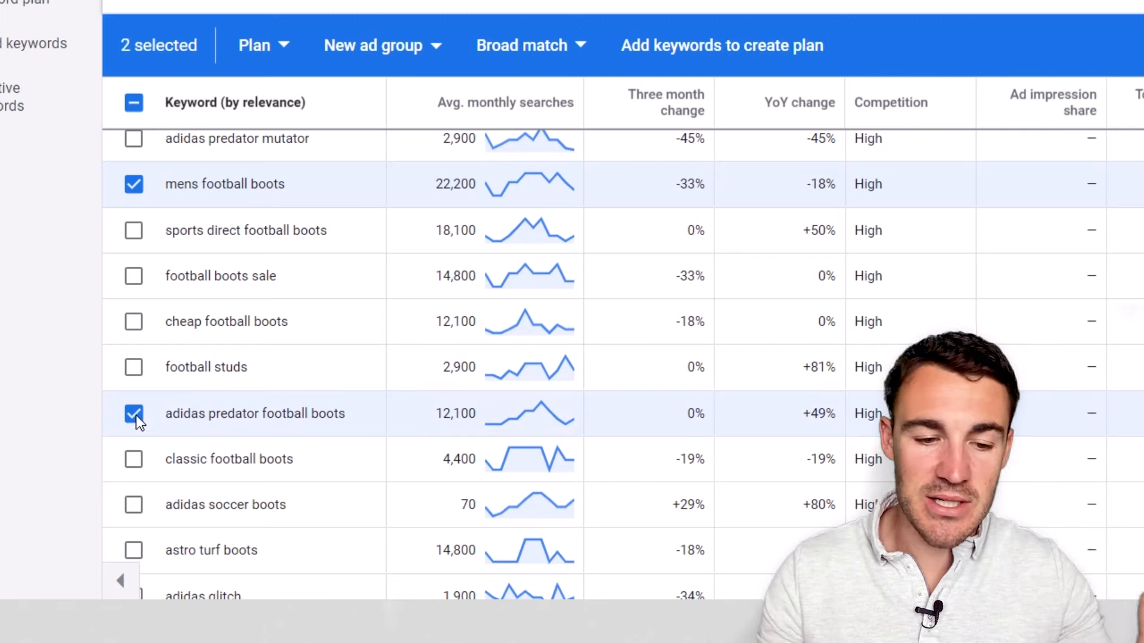
scroll(down, 3)
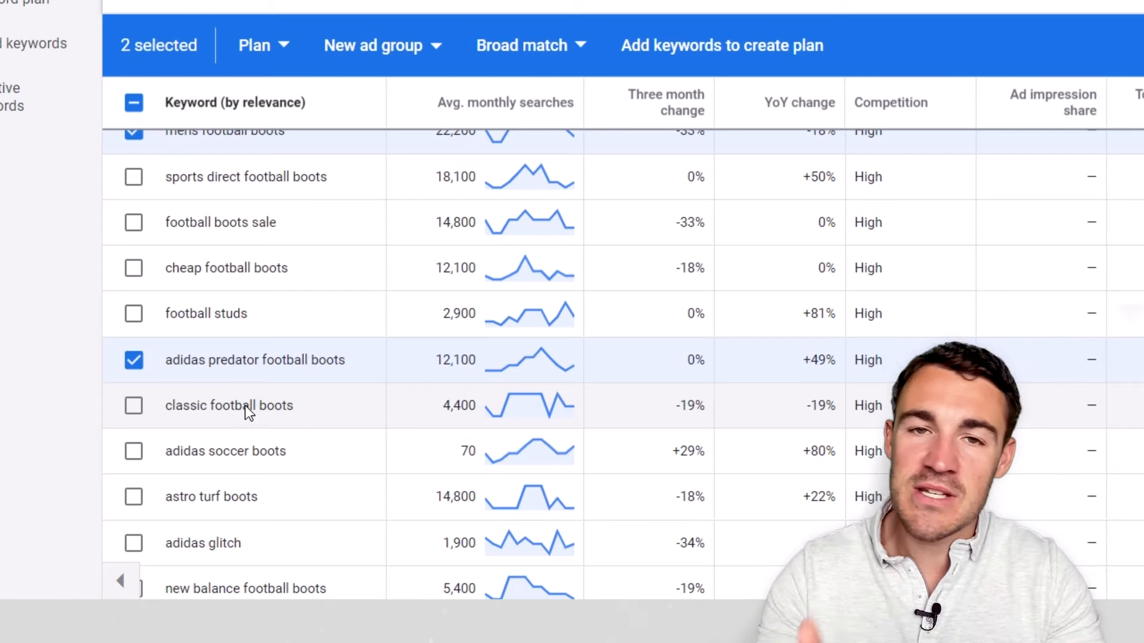
mouse_move(364, 409)
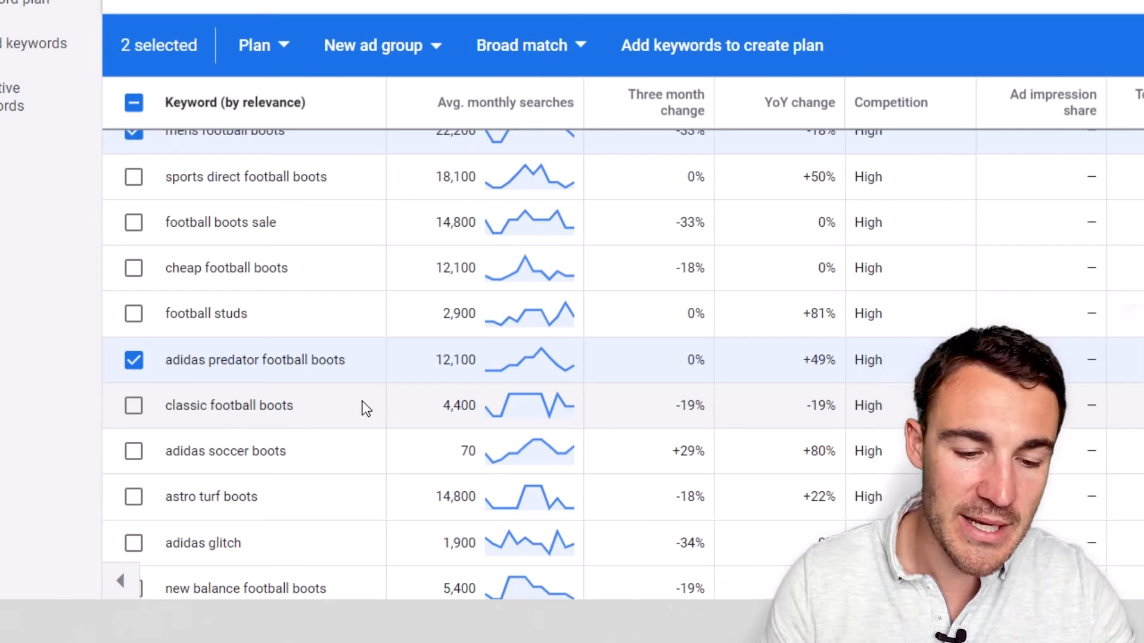
scroll(down, 3)
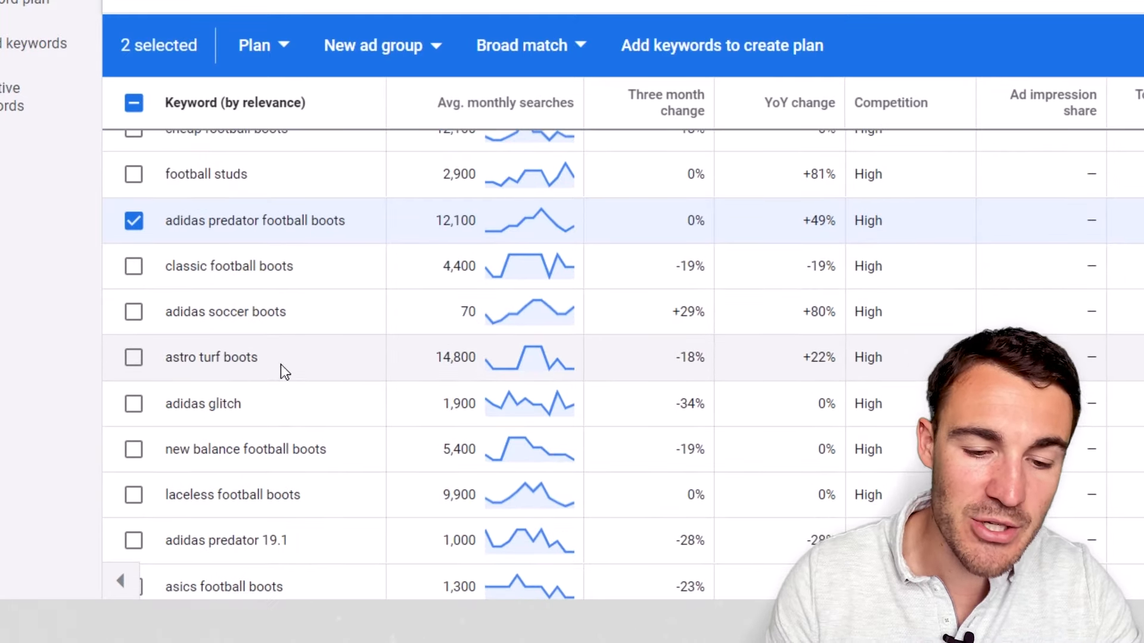
mouse_move(314, 358)
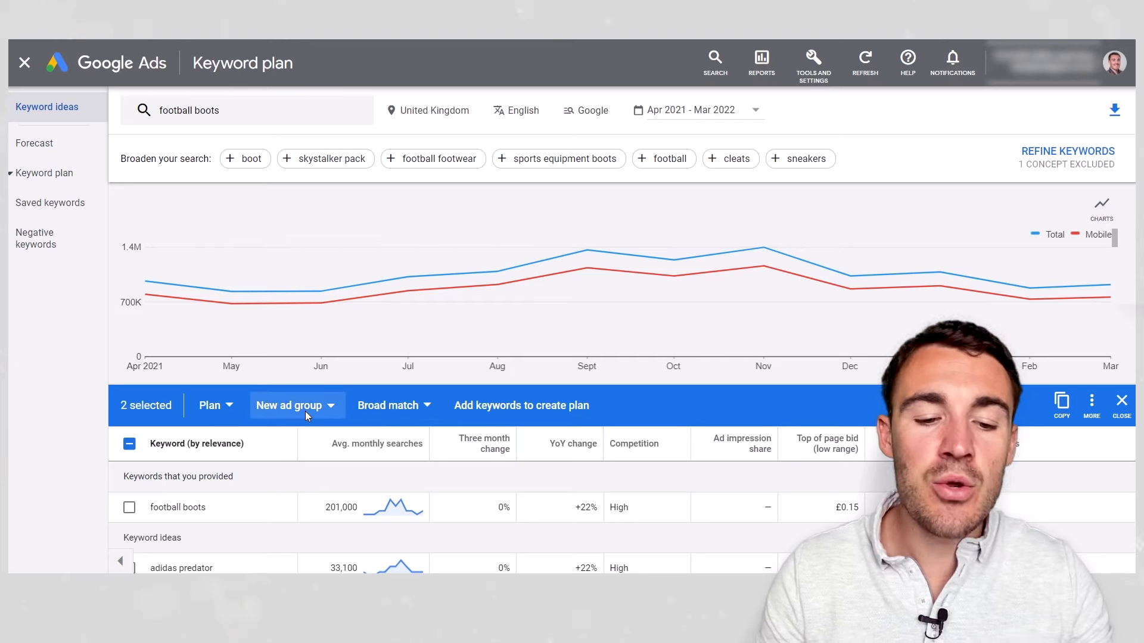
Step: Set the chosen keywords to Phrase match and add them to create a plan
click(388, 406)
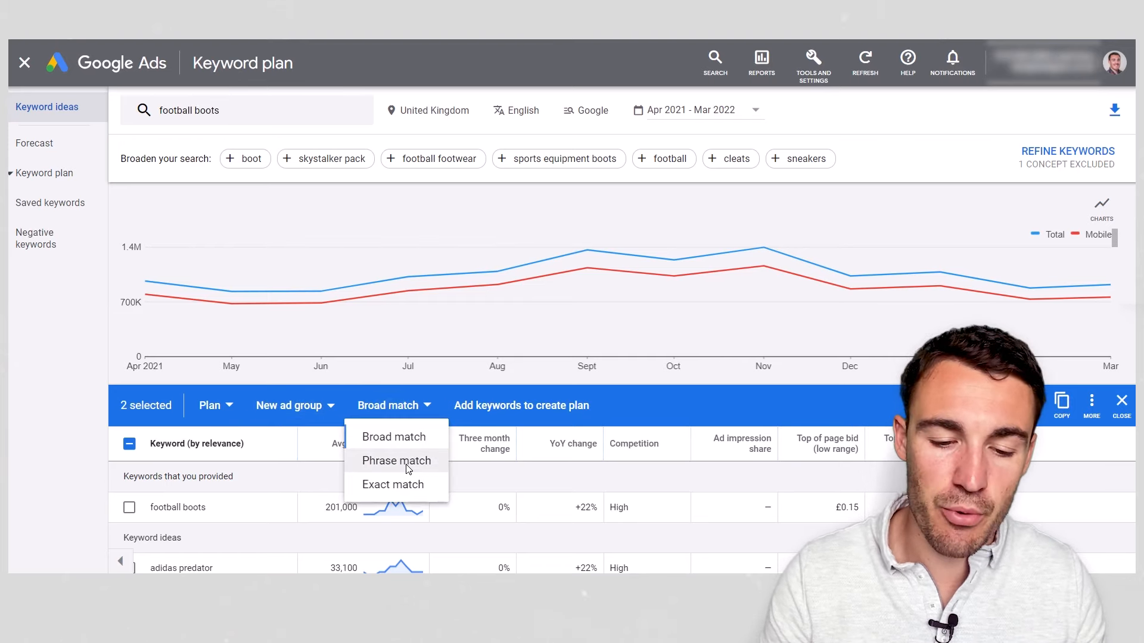
click(396, 460)
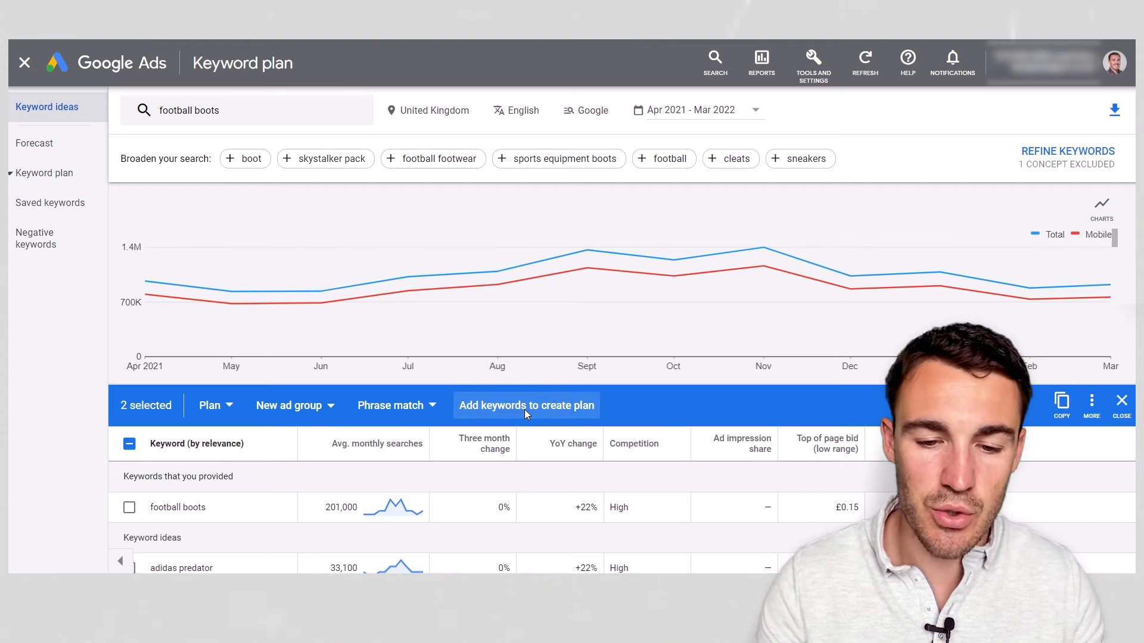
click(525, 405)
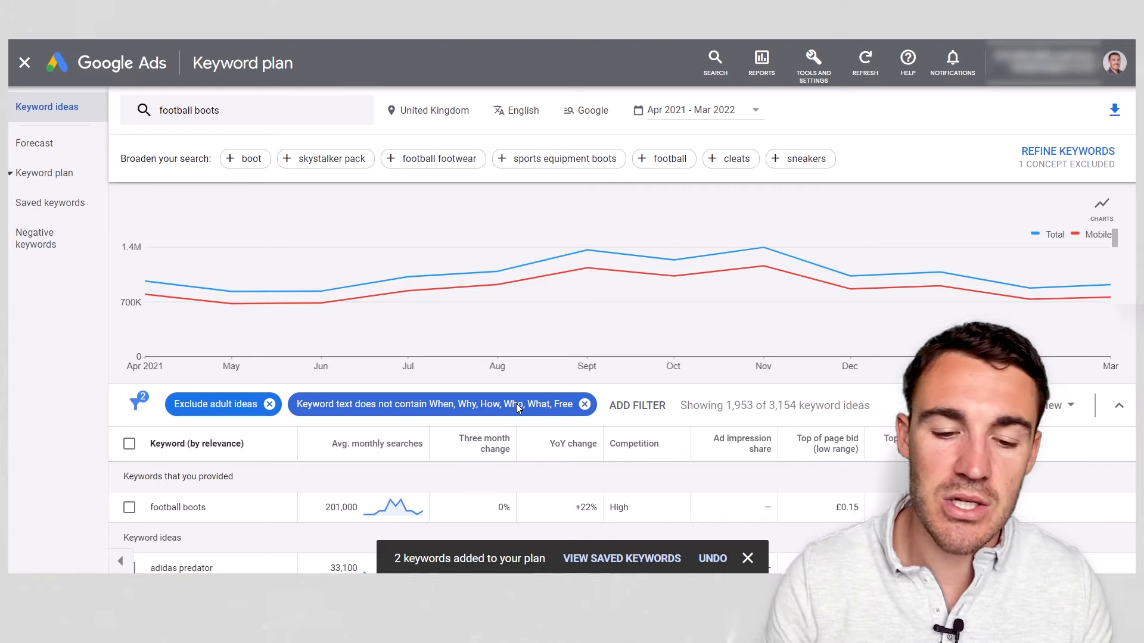
mouse_move(586, 251)
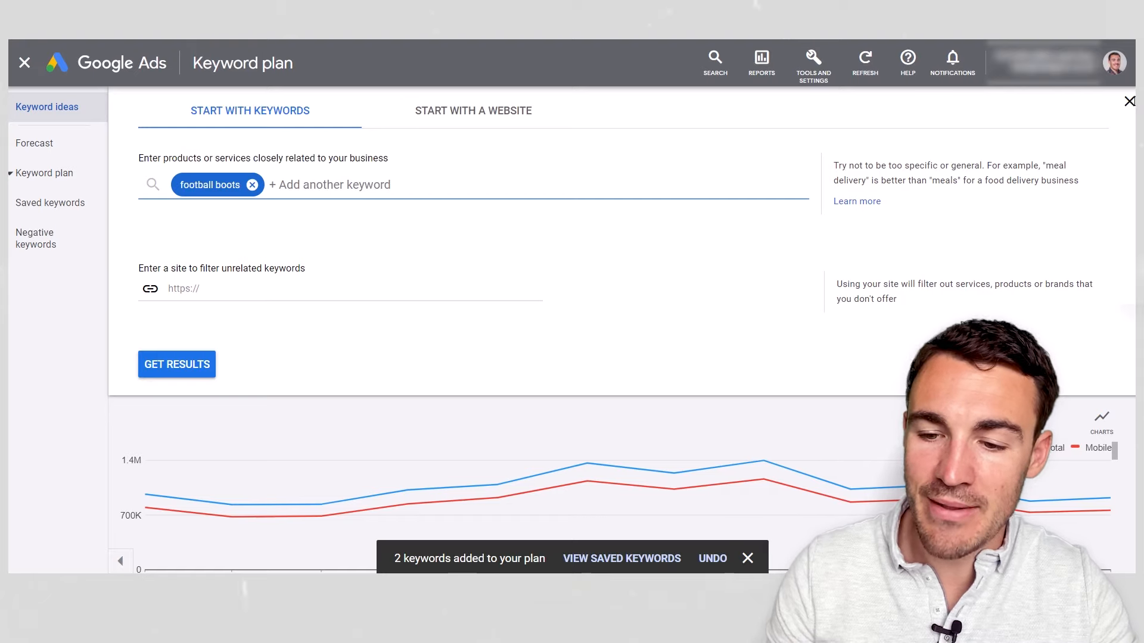
click(177, 365)
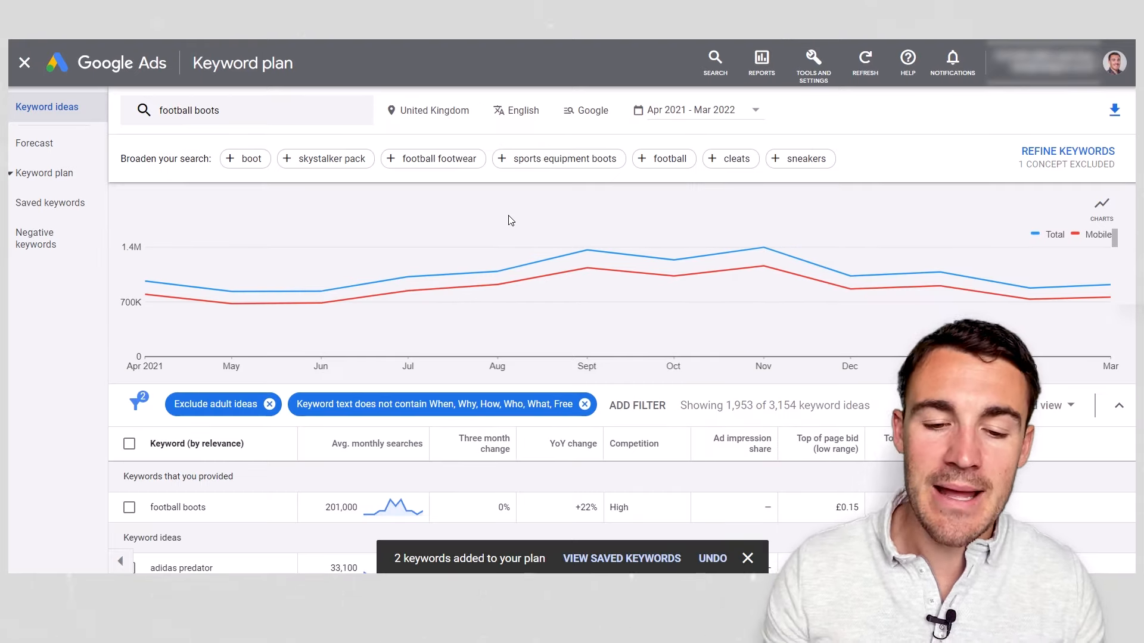
mouse_move(495, 252)
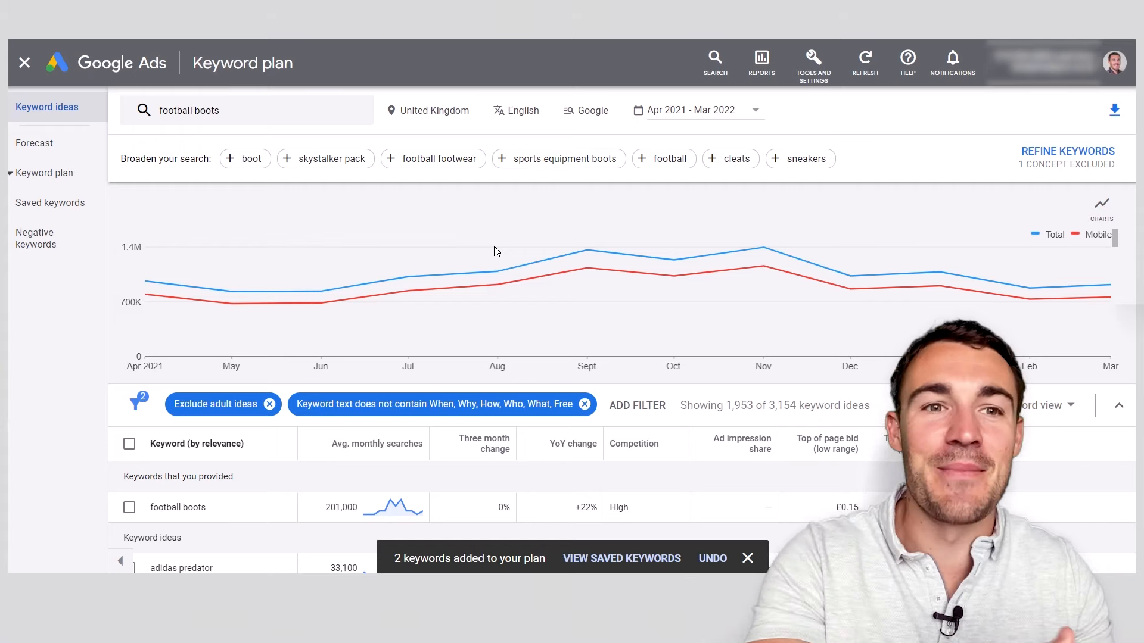
mouse_move(231, 292)
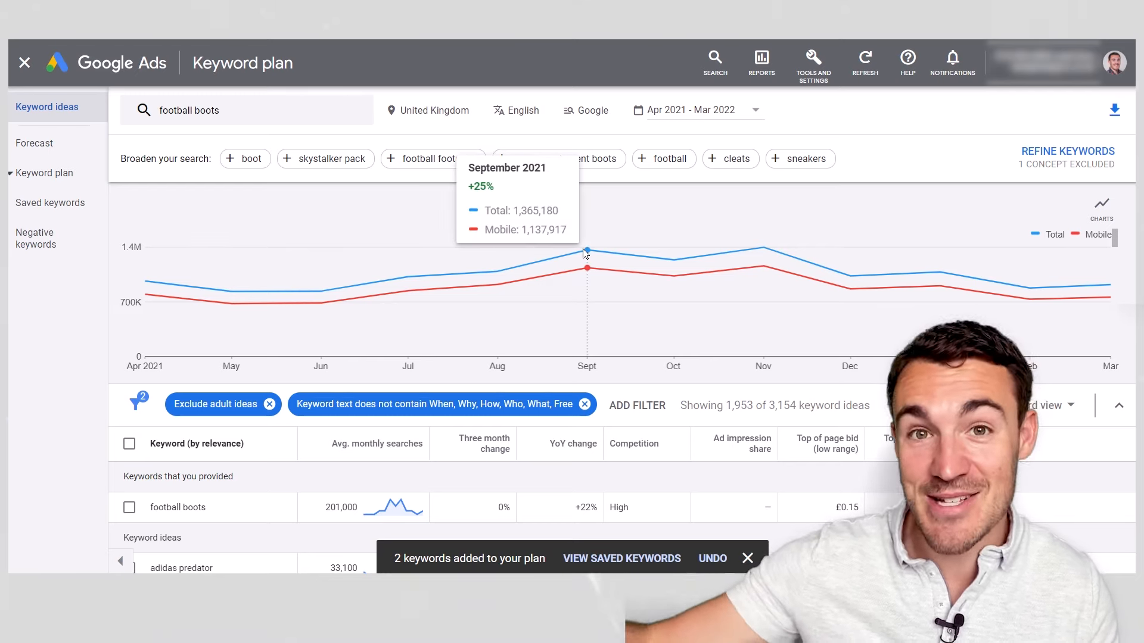
mouse_move(763, 268)
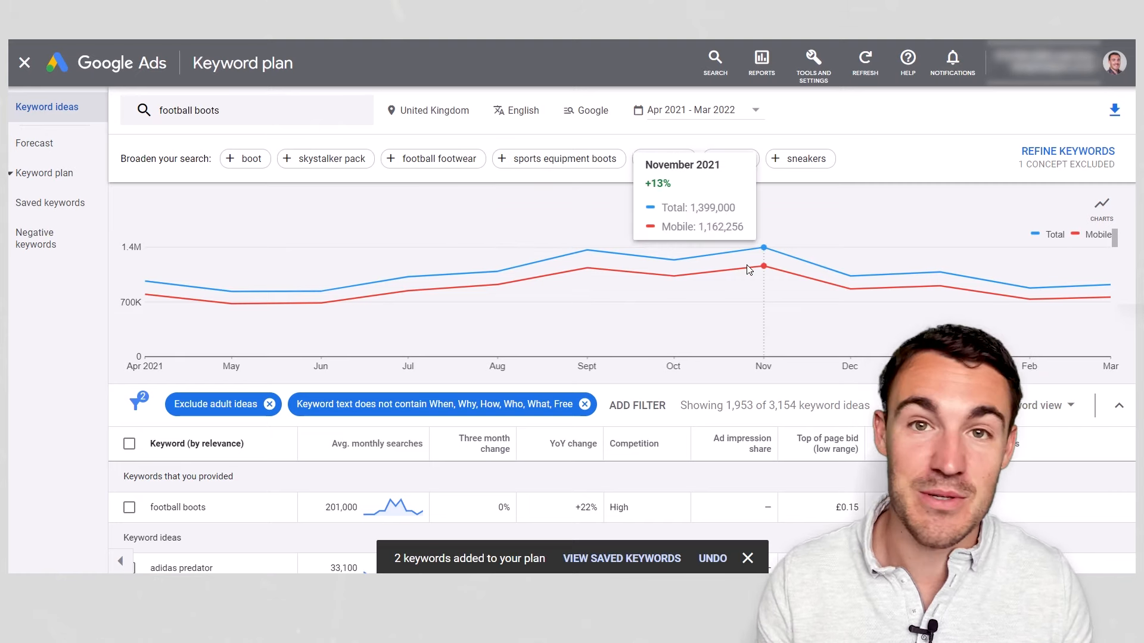
mouse_move(673, 275)
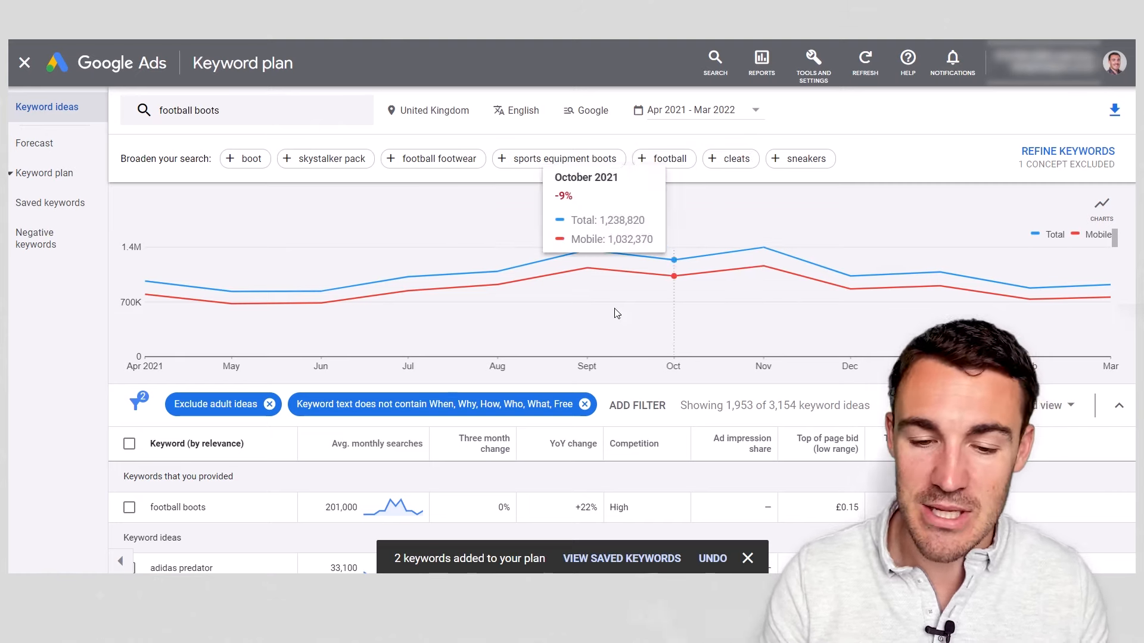